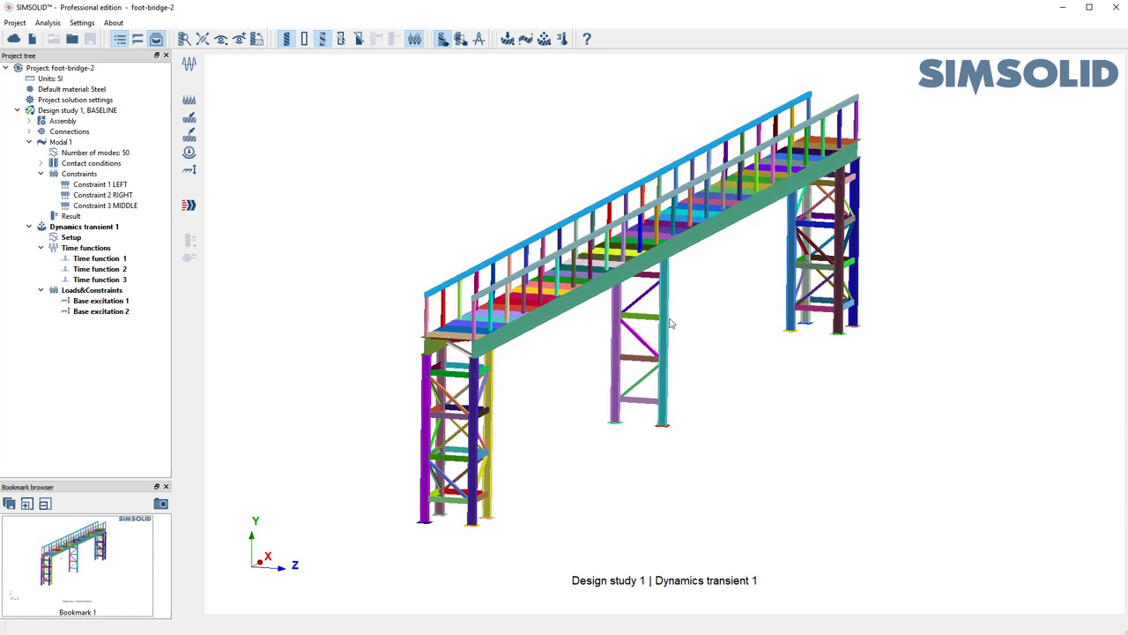
Review the LEFT, RIGHT and MIDDLE constraint supports from the modal analysis on the footbridge.
{"action": "left_click", "coordinate": [99, 186]}
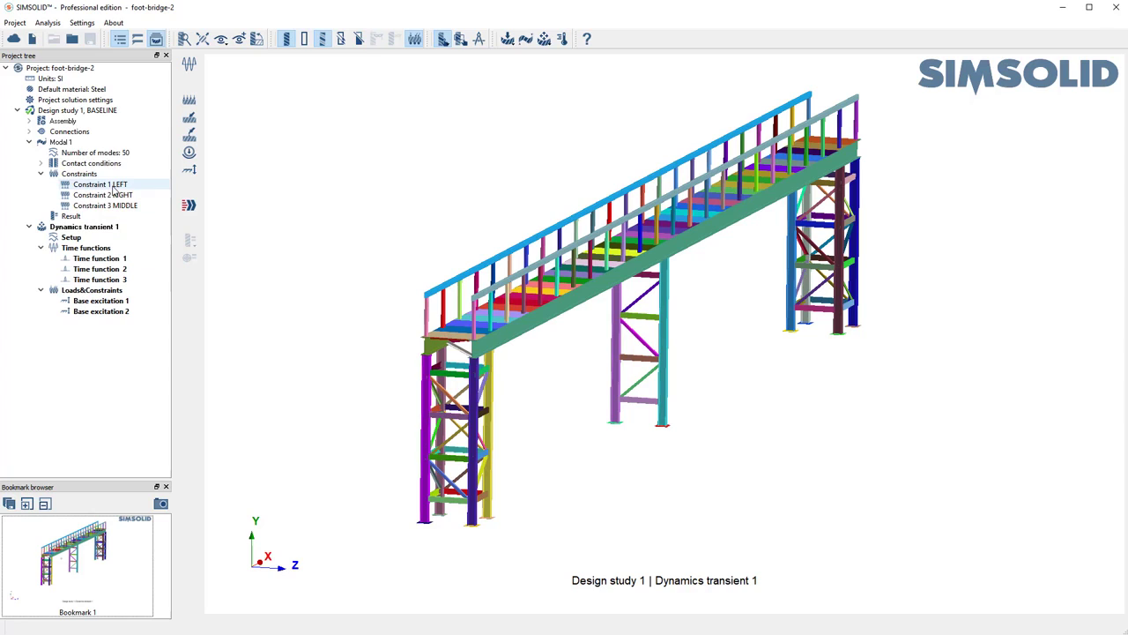
{"action": "left_click", "coordinate": [95, 152]}
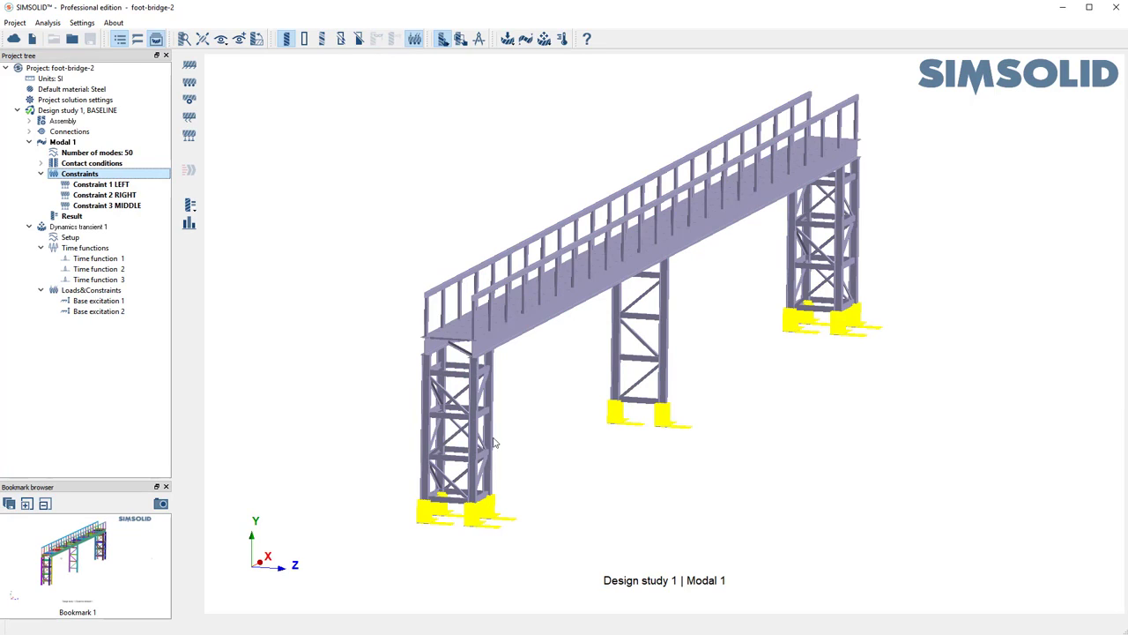
{"action": "mouse_move", "coordinate": [197, 412]}
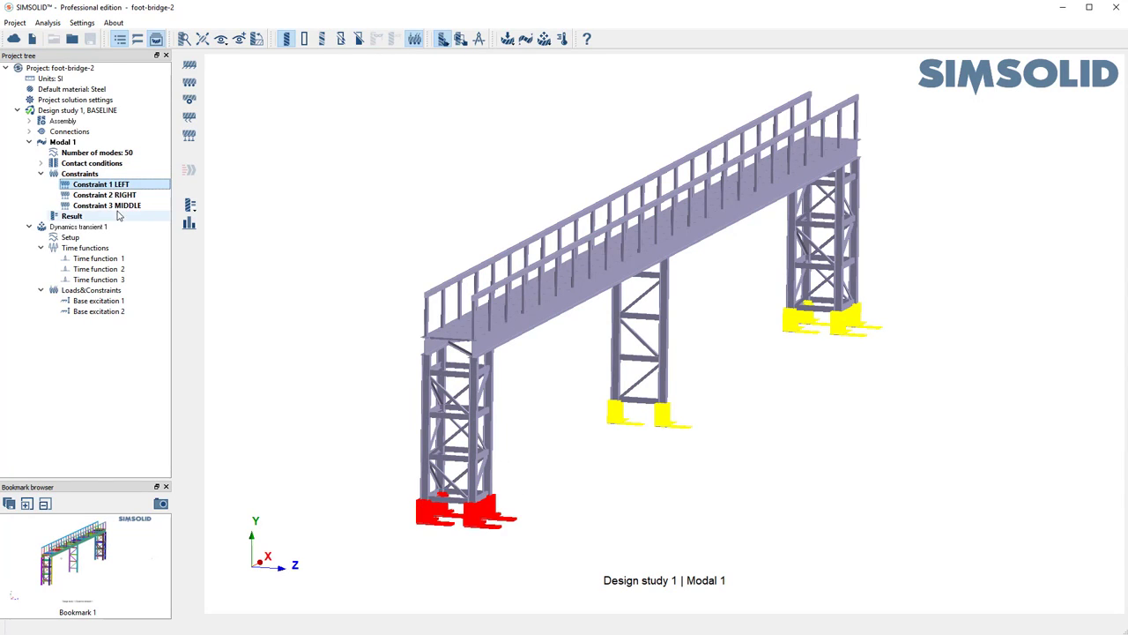
{"action": "left_click", "coordinate": [104, 194]}
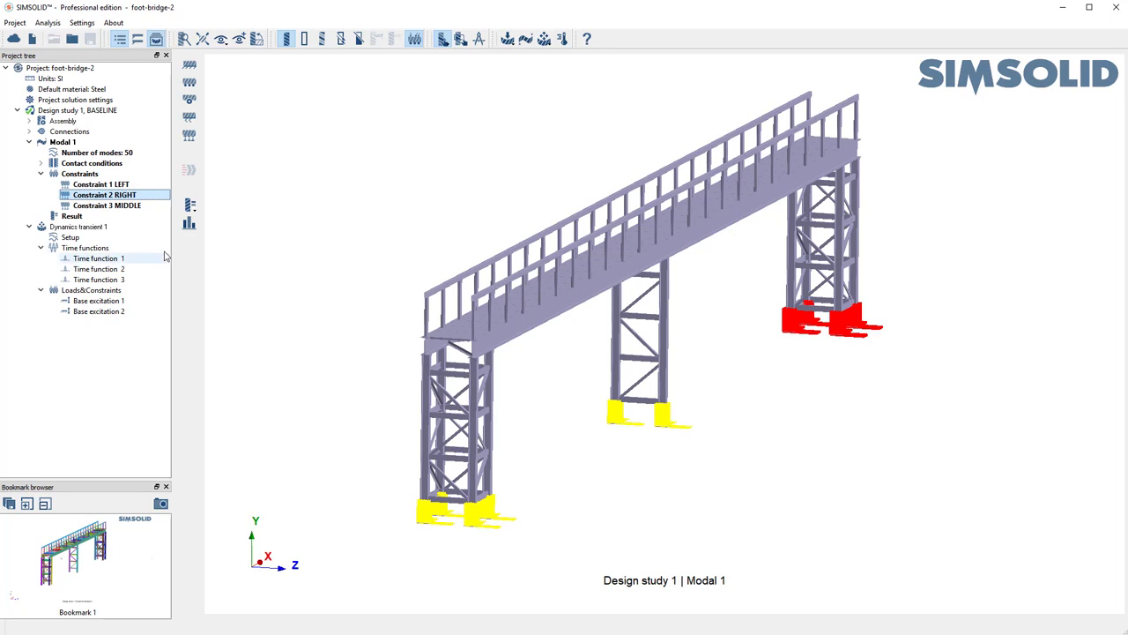
{"action": "left_click", "coordinate": [106, 205]}
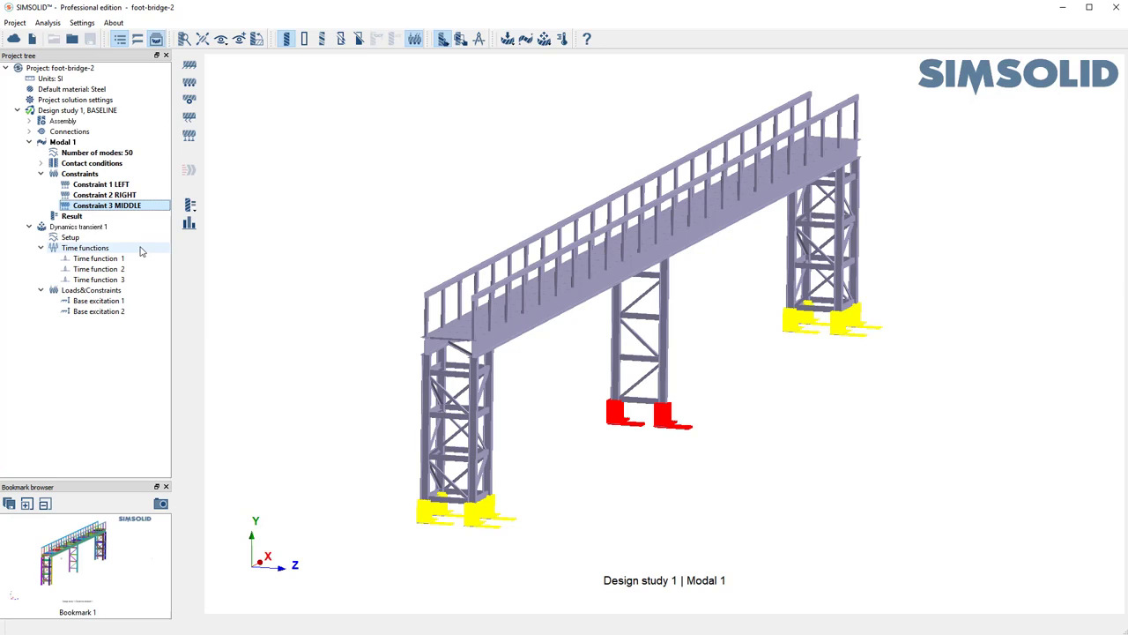
{"action": "left_click", "coordinate": [78, 226]}
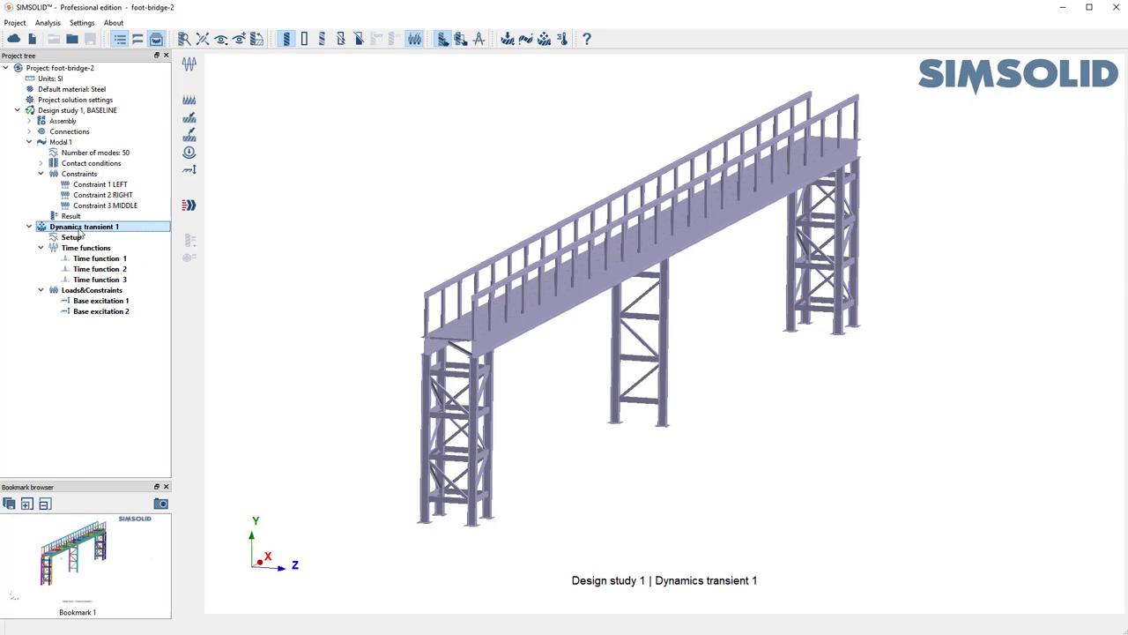
Review the transient dynamics setup and close it keeping its settings.
{"action": "double_click", "coordinate": [71, 236]}
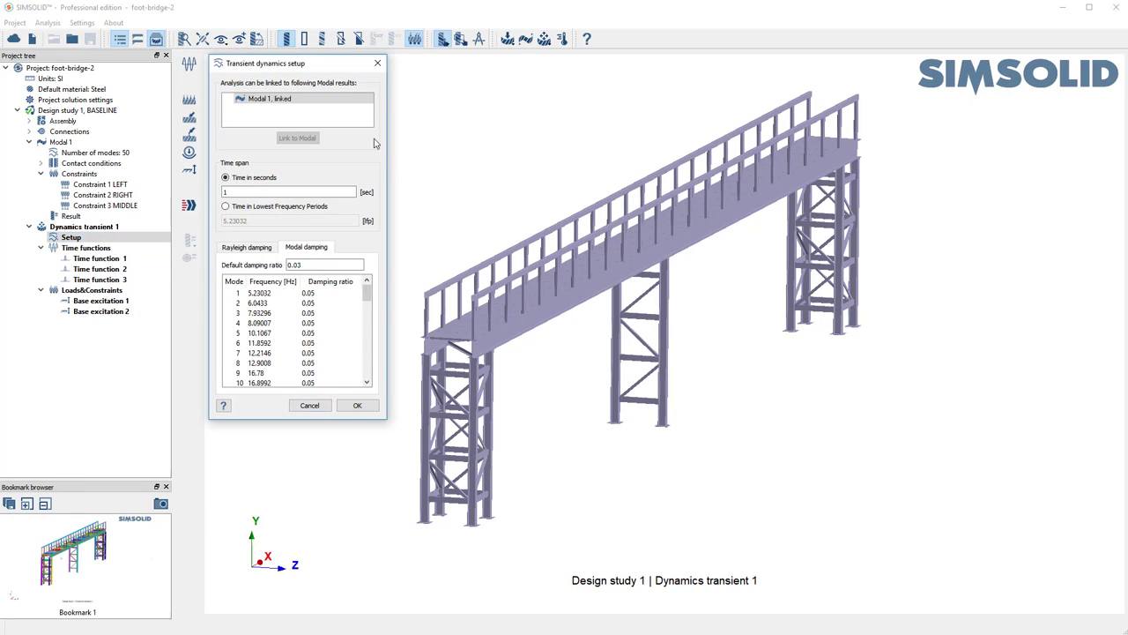
{"action": "left_click", "coordinate": [296, 99]}
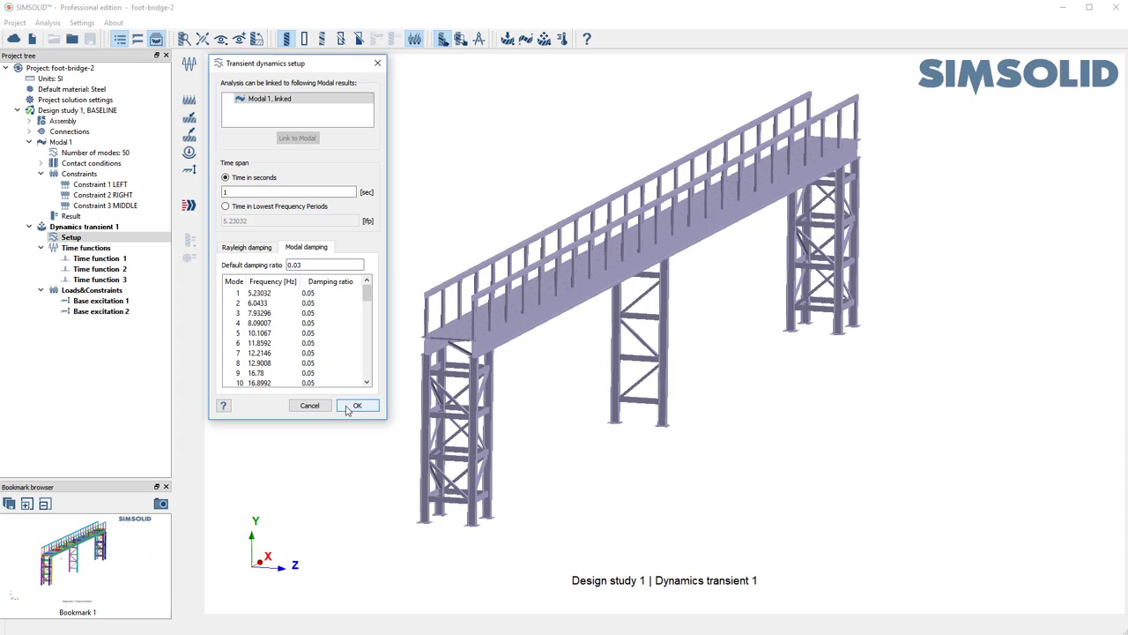
{"action": "left_click", "coordinate": [356, 406]}
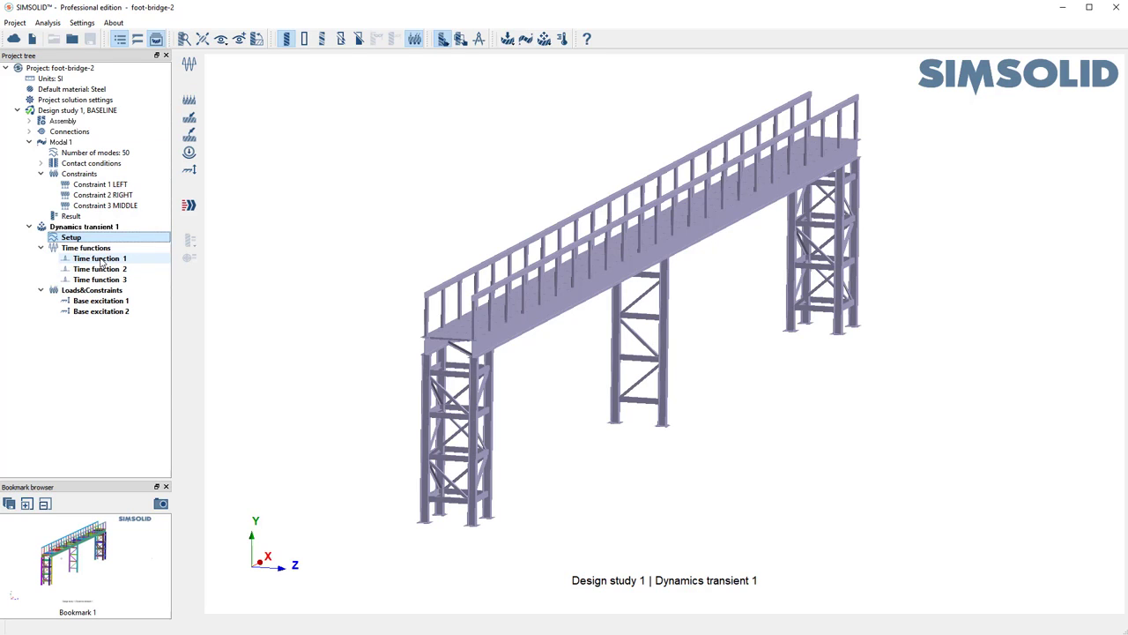
View Time function 1's half-sine pulse (amplitude 1, start 0, duration 0.1 s), then Time function 2 starting at 0.15 s.
{"action": "double_click", "coordinate": [99, 257]}
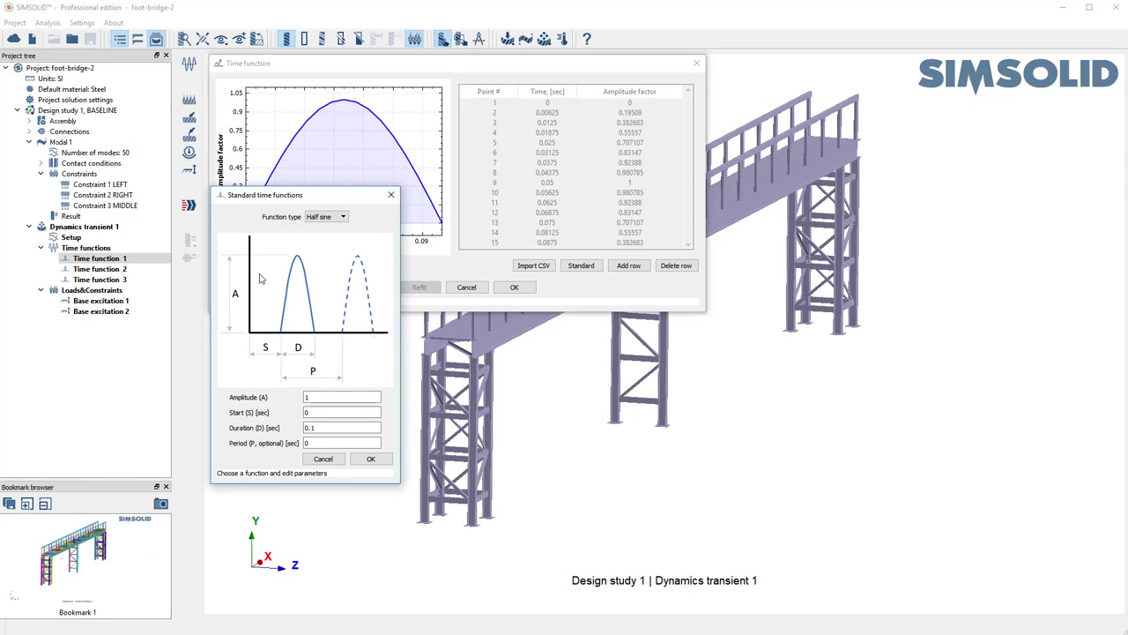
{"action": "mouse_move", "coordinate": [419, 520]}
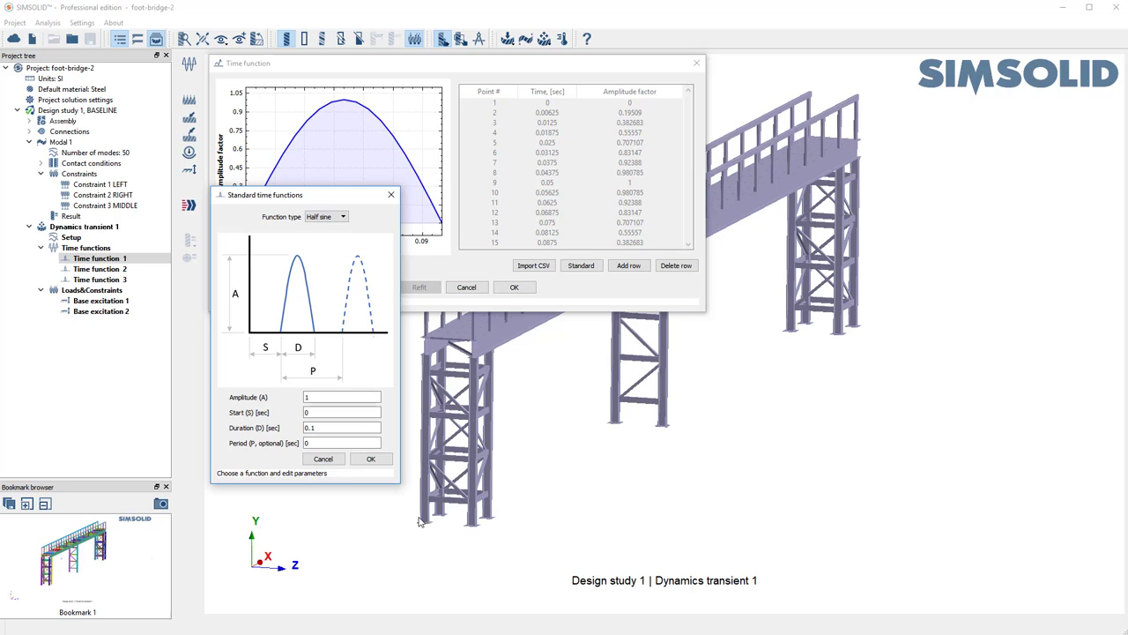
{"action": "mouse_move", "coordinate": [532, 517]}
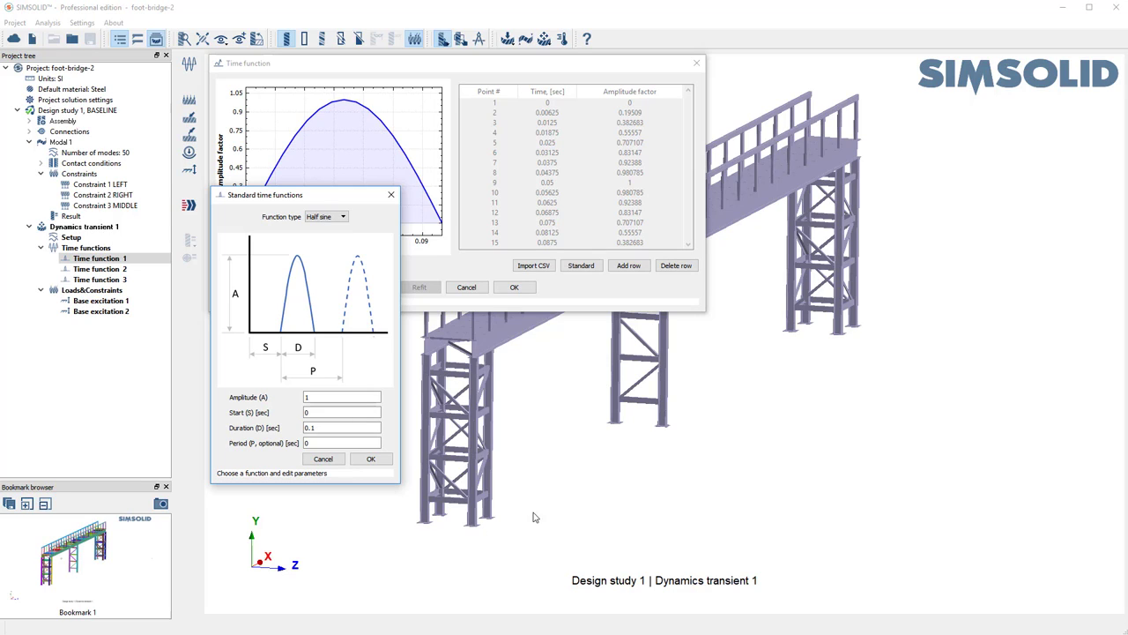
{"action": "mouse_move", "coordinate": [621, 370]}
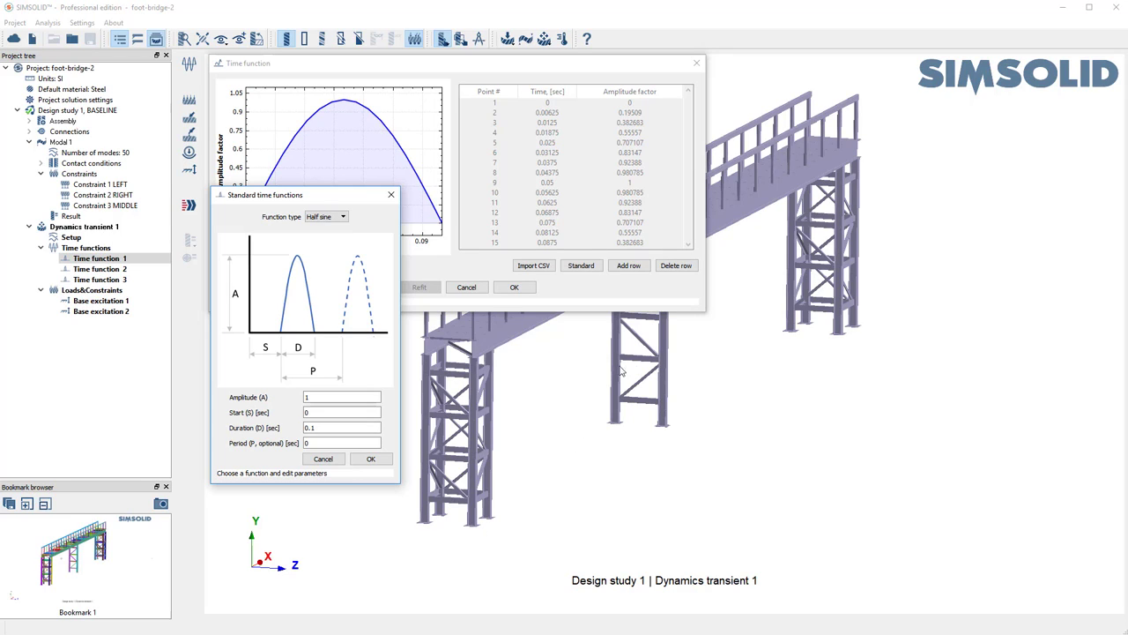
{"action": "mouse_move", "coordinate": [608, 421]}
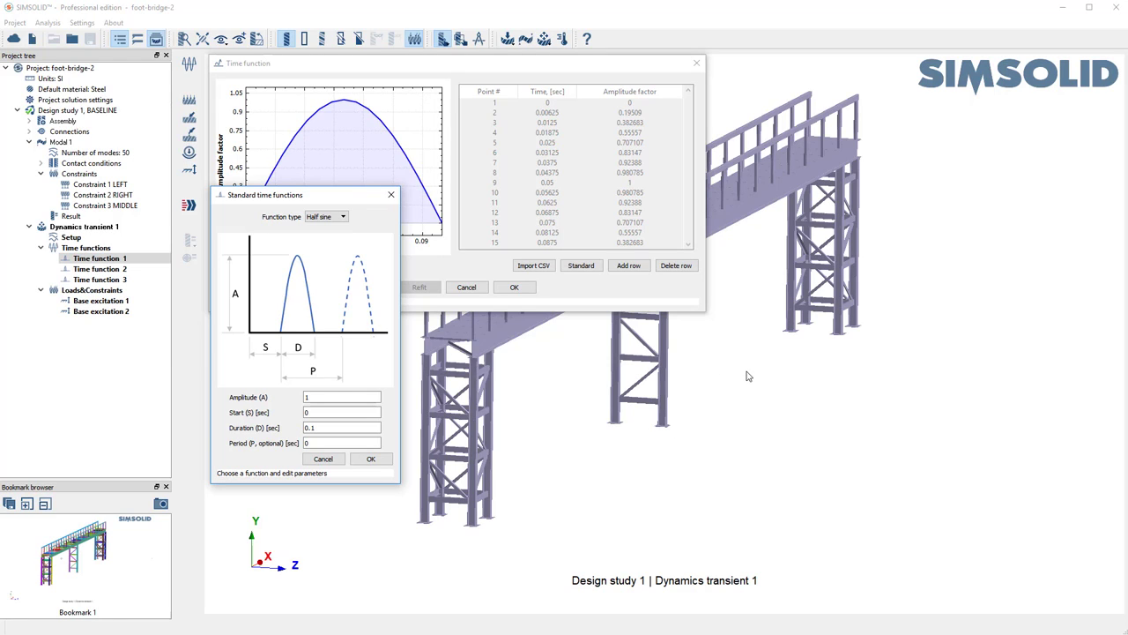
{"action": "mouse_move", "coordinate": [508, 515]}
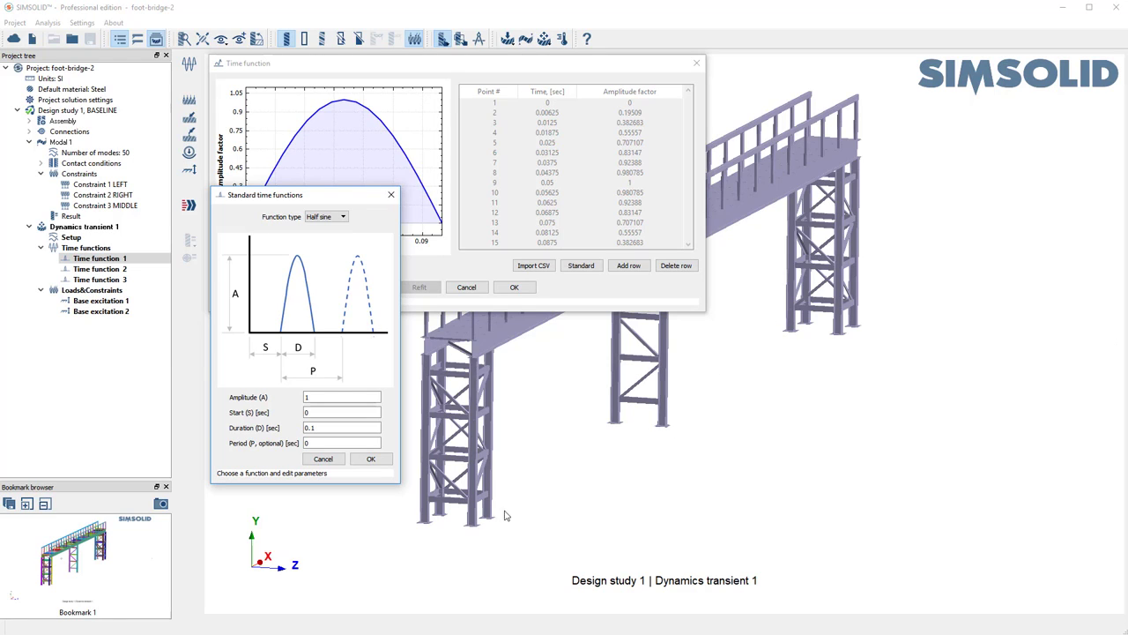
{"action": "mouse_move", "coordinate": [994, 121]}
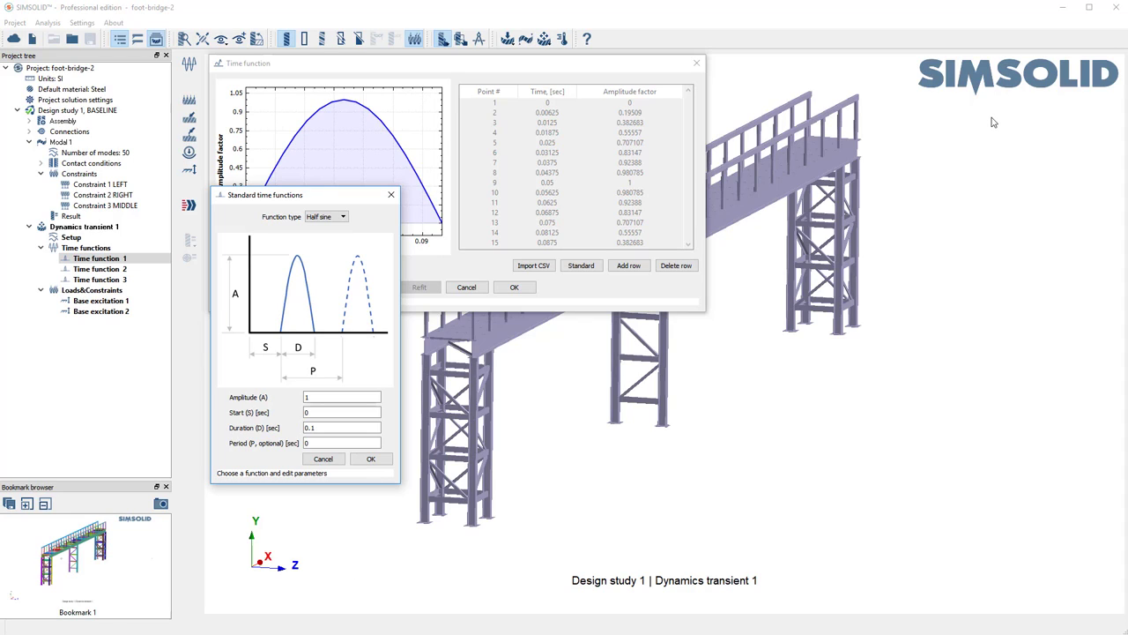
{"action": "mouse_move", "coordinate": [797, 344]}
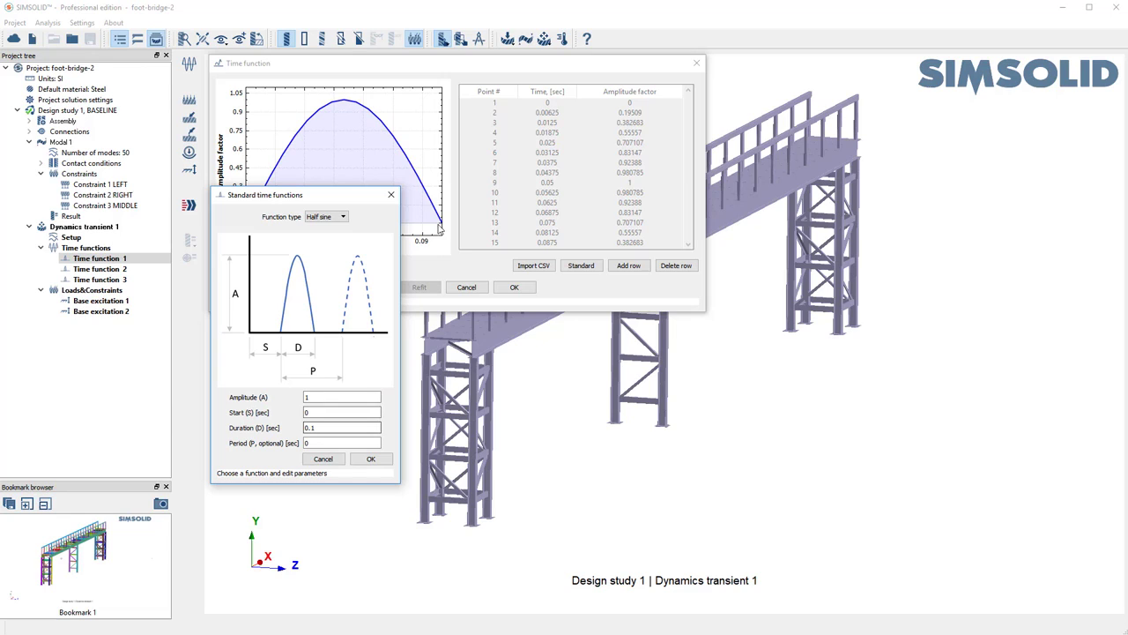
{"action": "mouse_move", "coordinate": [392, 148]}
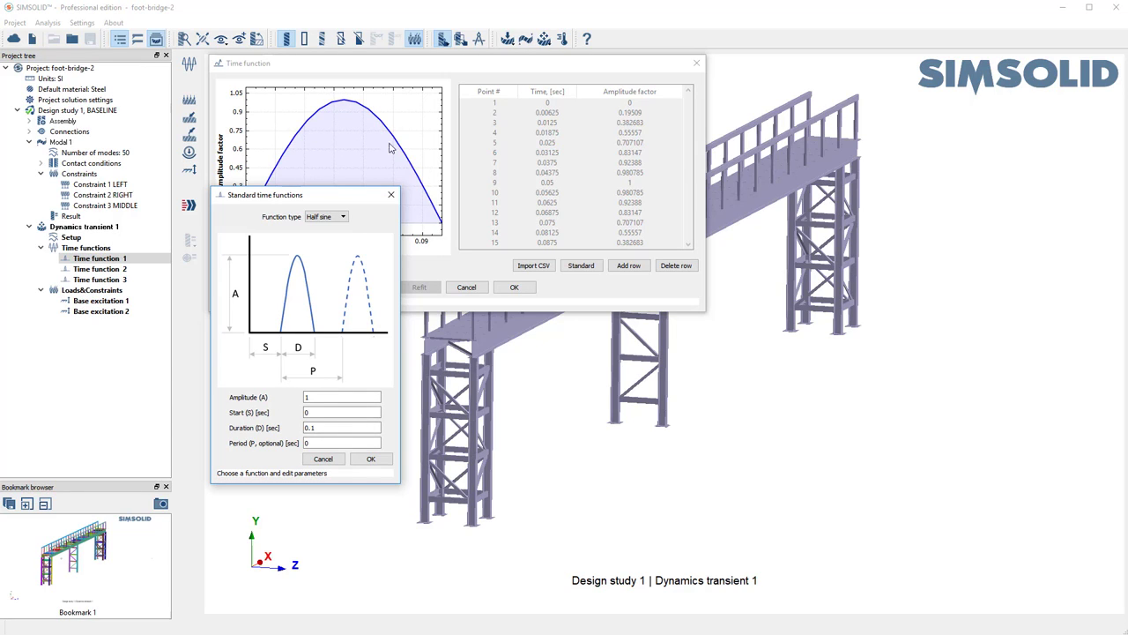
{"action": "left_click", "coordinate": [342, 428]}
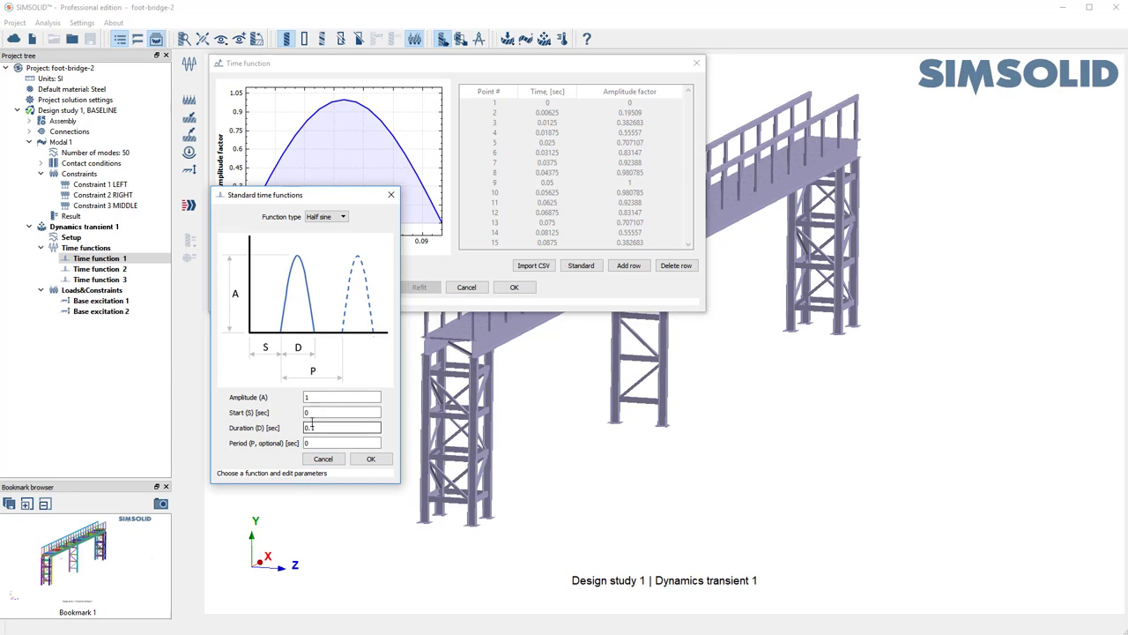
{"action": "left_click", "coordinate": [371, 458]}
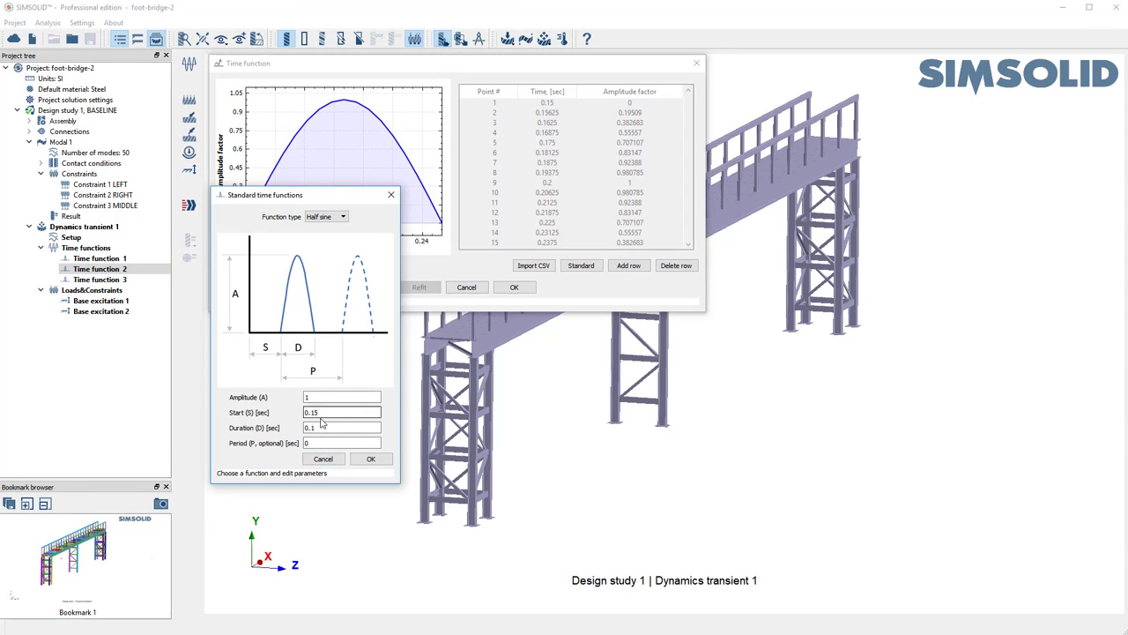
Close Time function 2, then view and close Time function 3's pulse starting at 0.3 s without changes.
{"action": "left_click", "coordinate": [370, 459]}
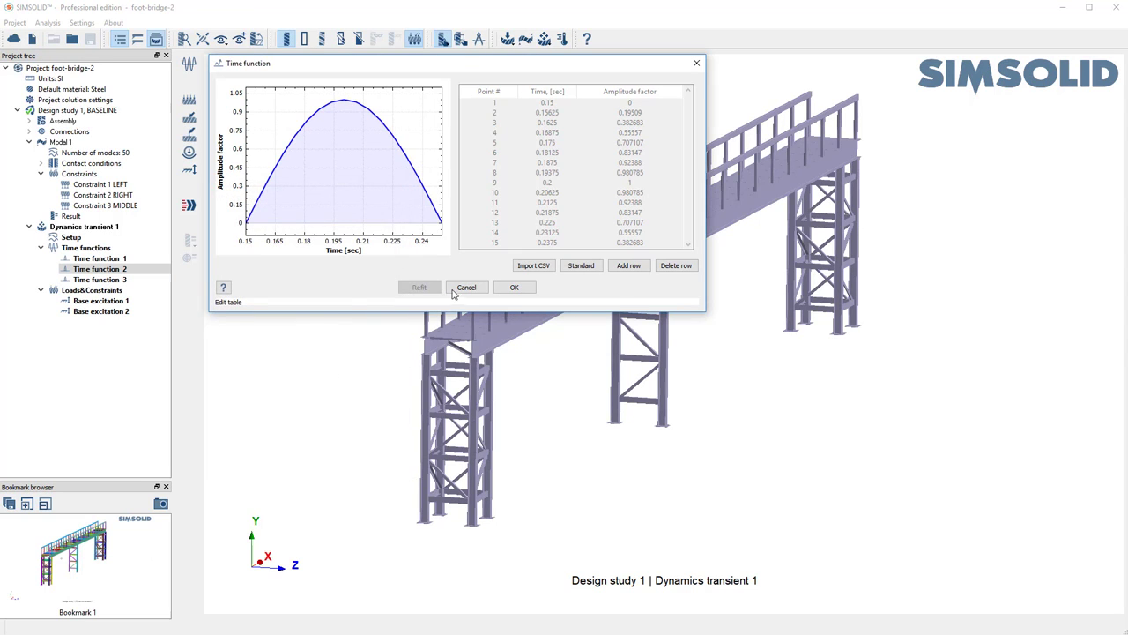
{"action": "left_click", "coordinate": [582, 265]}
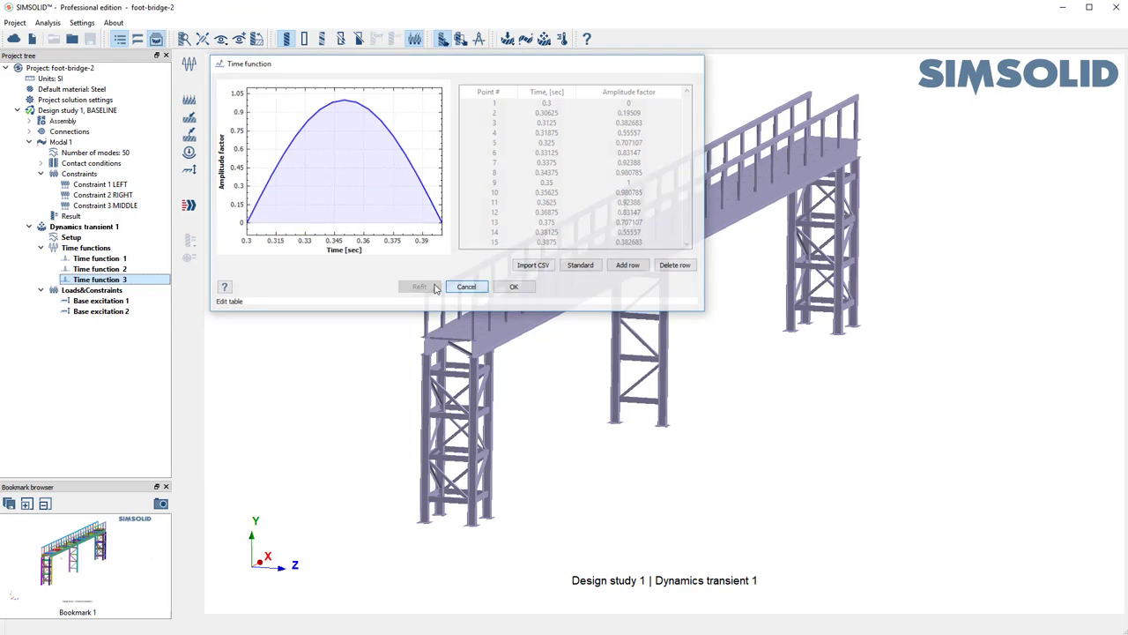
{"action": "left_click", "coordinate": [466, 286]}
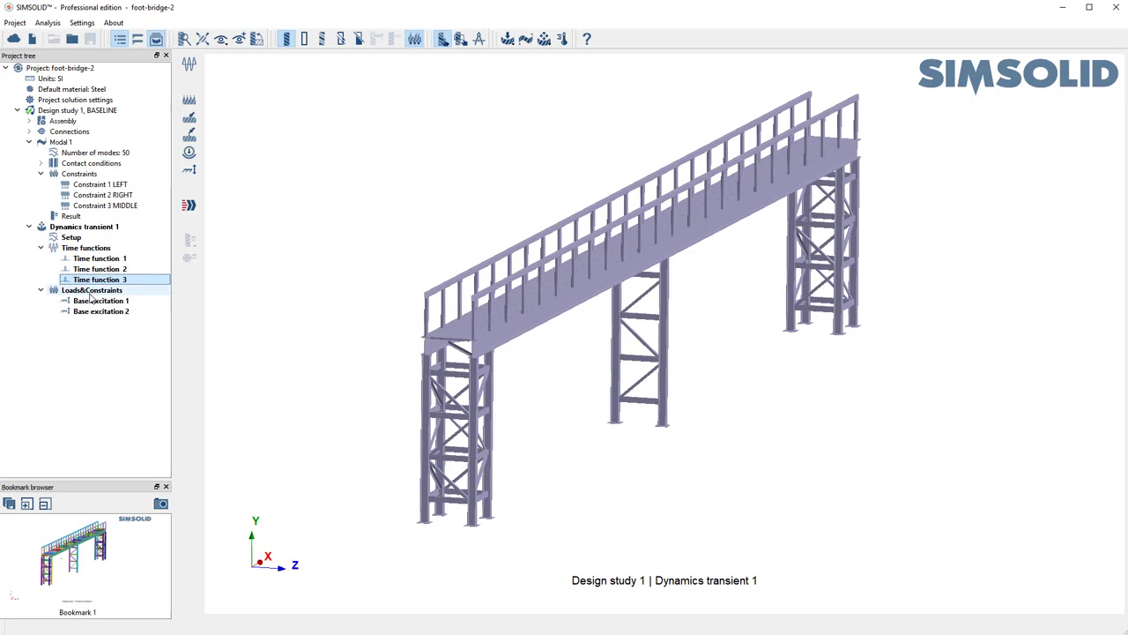
Confirm Base excitation 1 as a unit Z displacement on Constraint 1 LEFT driven by Time function 1.
{"action": "left_click", "coordinate": [102, 300]}
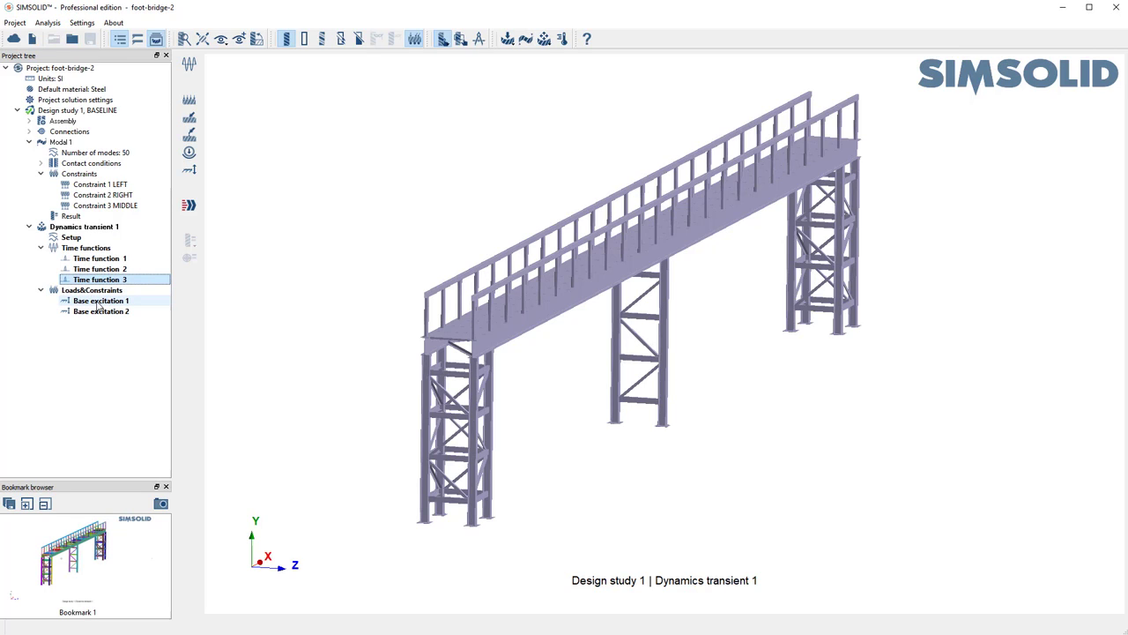
{"action": "double_click", "coordinate": [102, 299]}
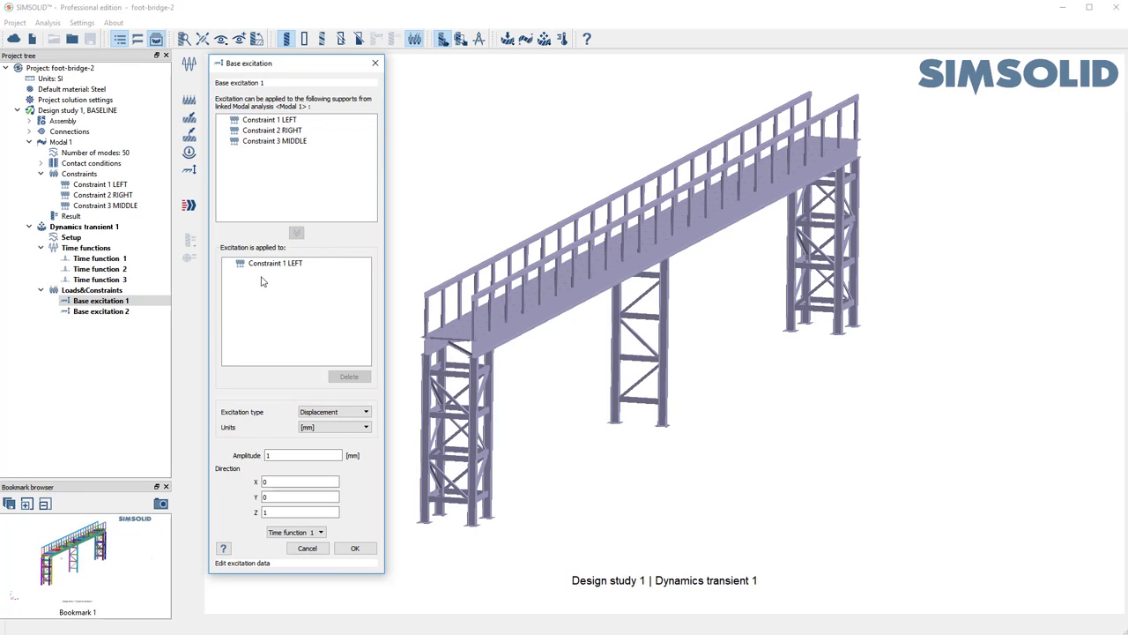
{"action": "mouse_move", "coordinate": [462, 589]}
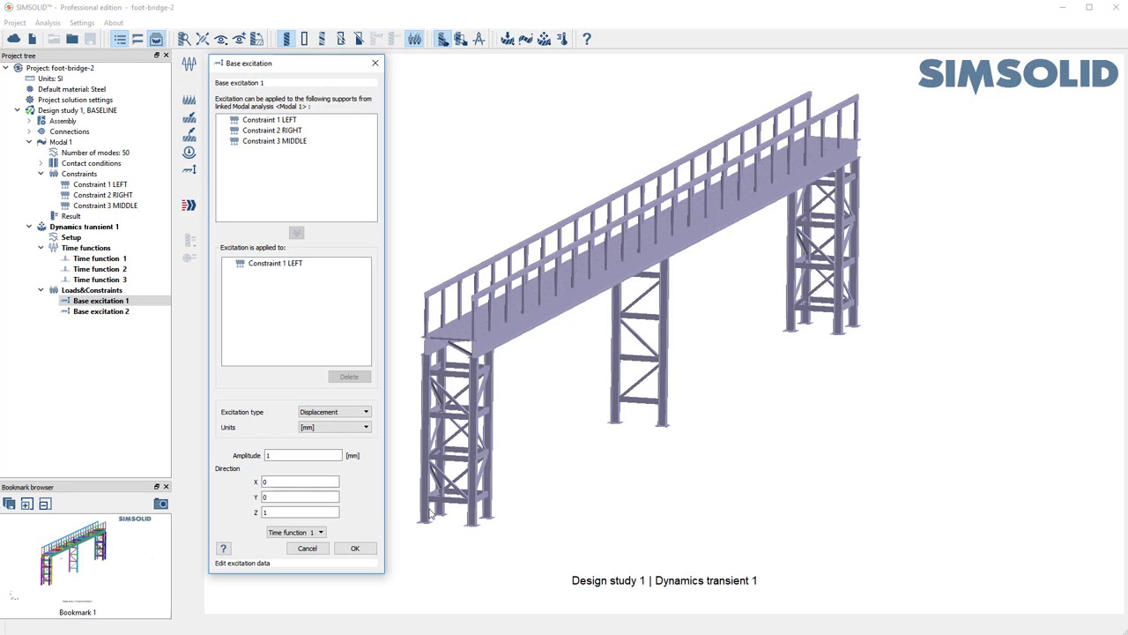
{"action": "left_click", "coordinate": [304, 455]}
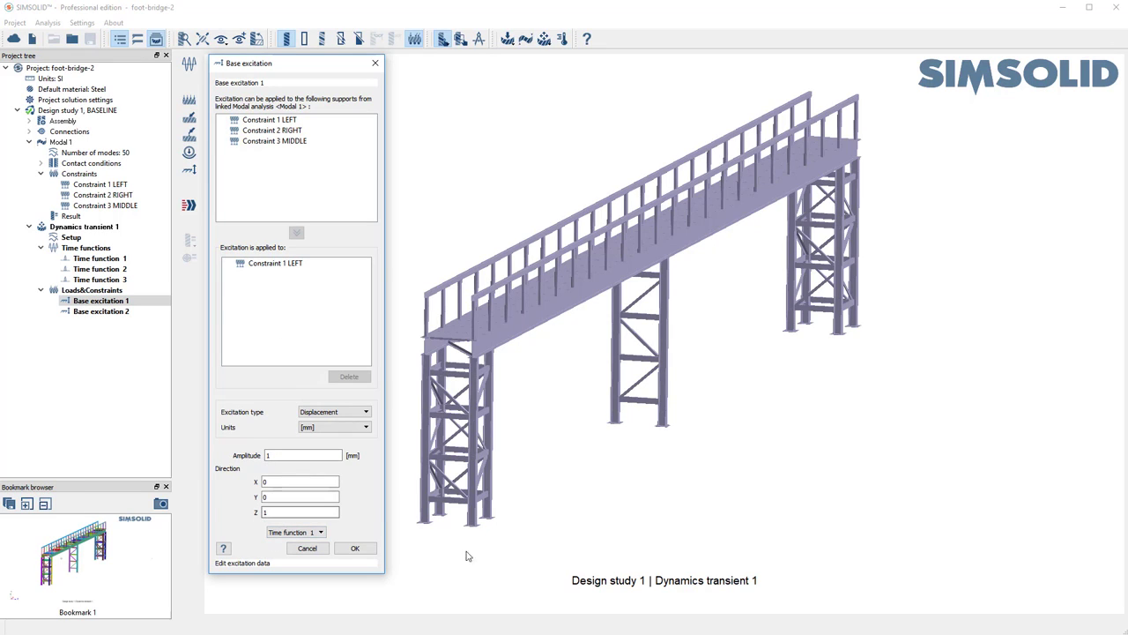
{"action": "mouse_move", "coordinate": [483, 533]}
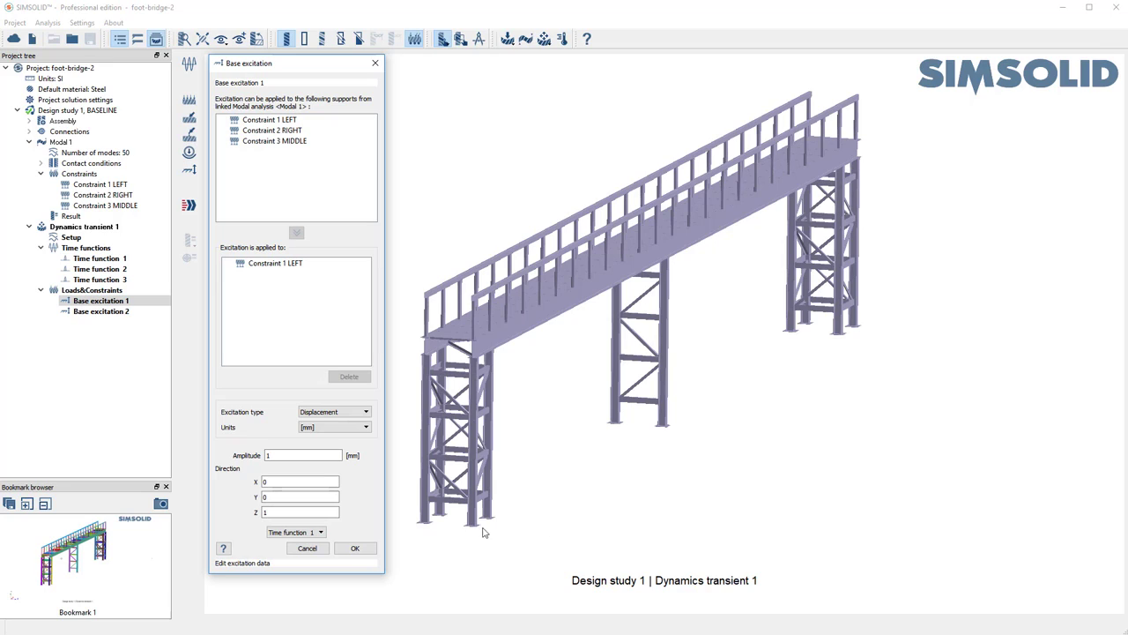
{"action": "mouse_move", "coordinate": [293, 543]}
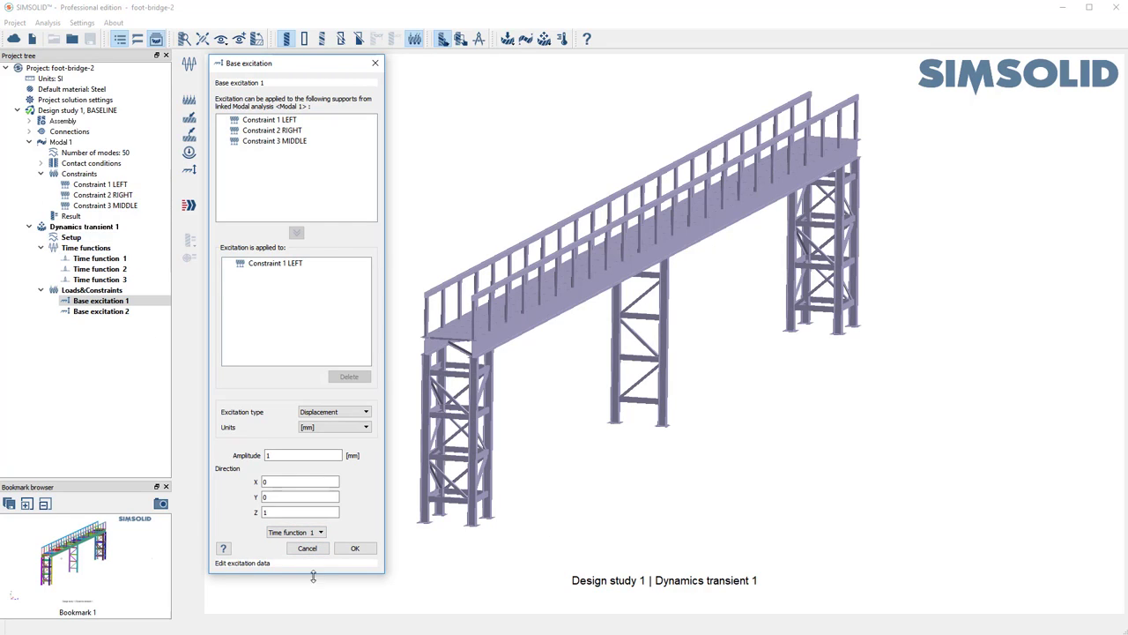
{"action": "left_click", "coordinate": [354, 547]}
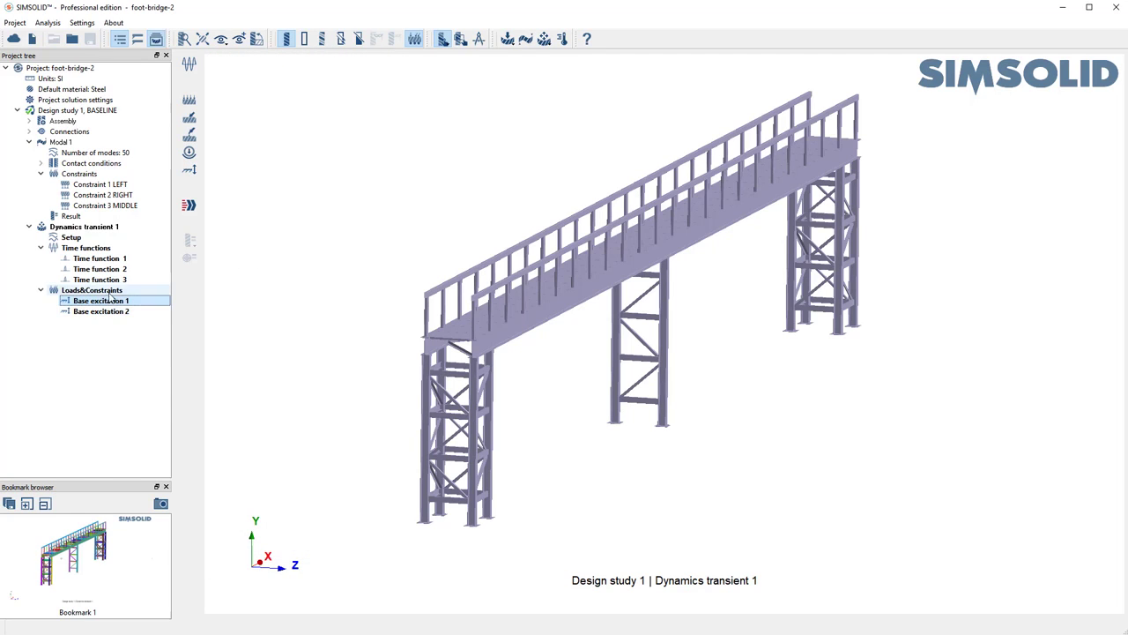
Create a new base excitation on Constraint 2 RIGHT: Displacement, Z = 1, driven by Time function 2.
{"action": "left_click", "coordinate": [102, 310]}
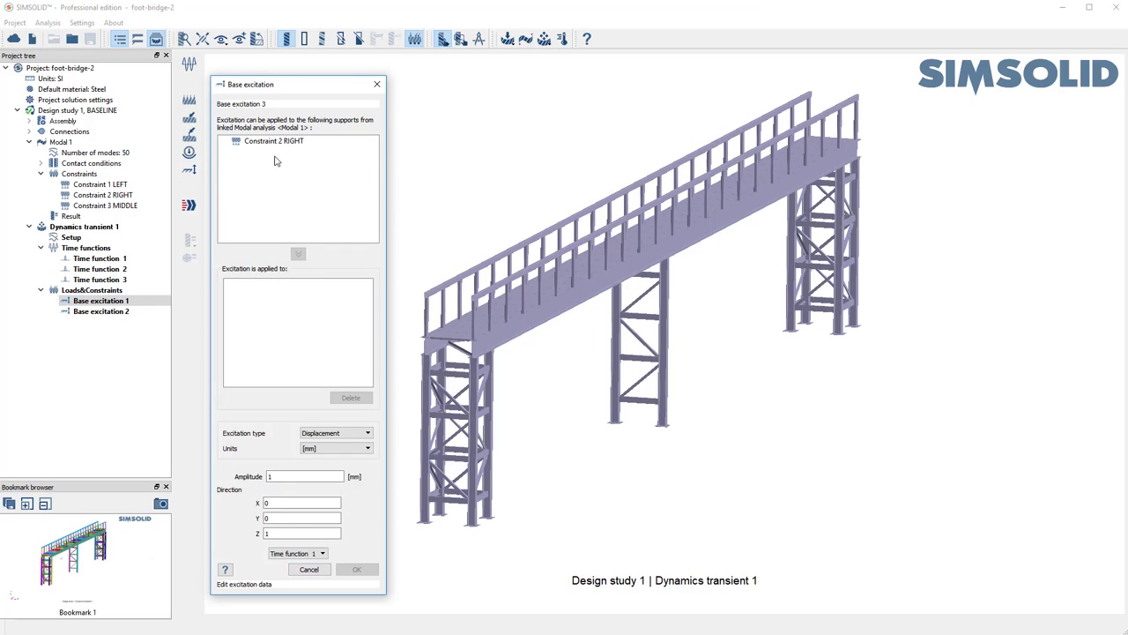
{"action": "left_click", "coordinate": [275, 141]}
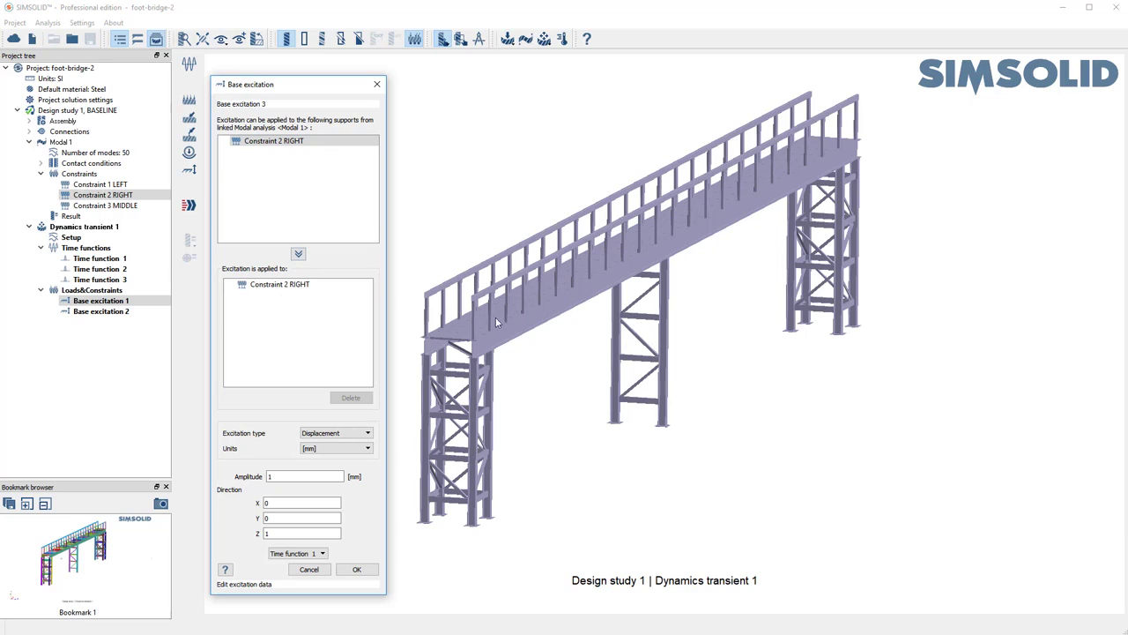
{"action": "mouse_move", "coordinate": [245, 528]}
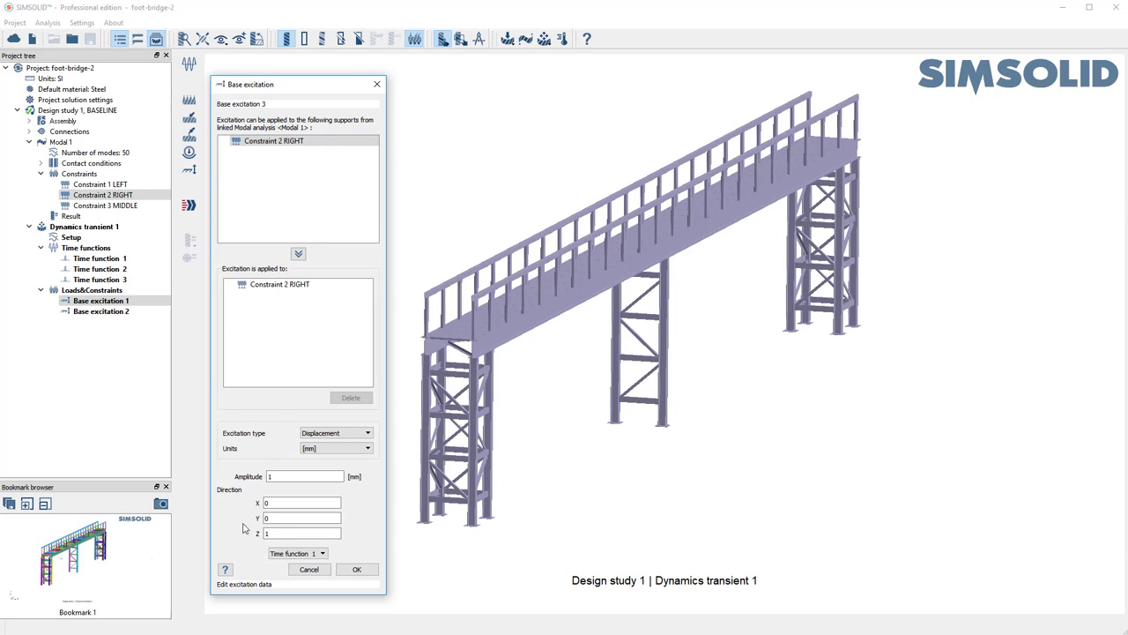
{"action": "left_click", "coordinate": [335, 432]}
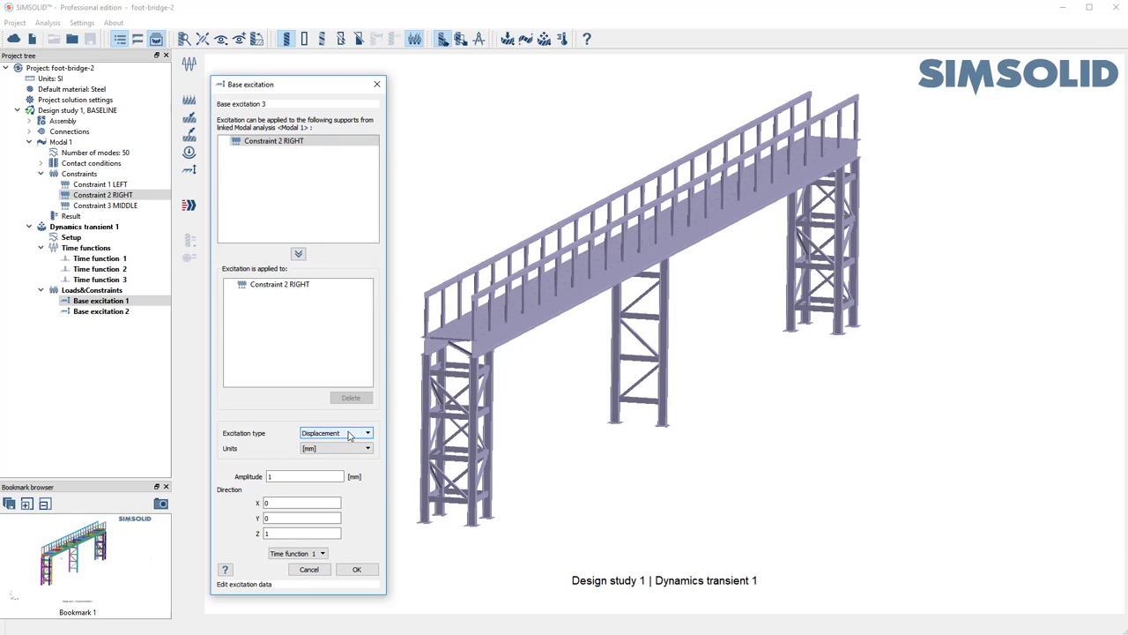
{"action": "left_click", "coordinate": [367, 432]}
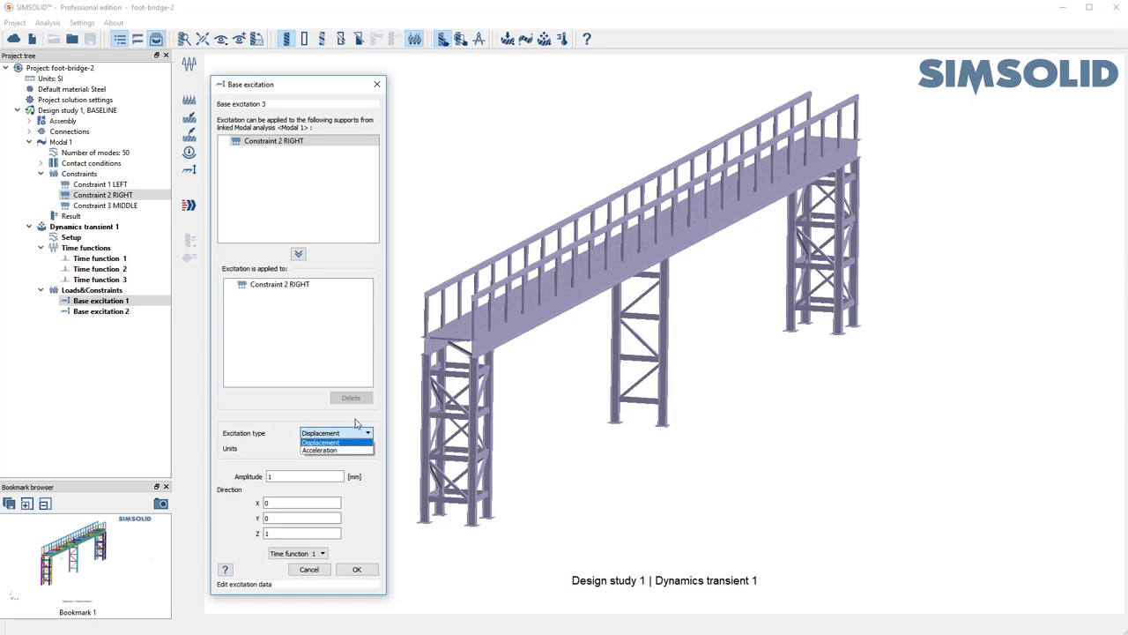
{"action": "left_click", "coordinate": [321, 432]}
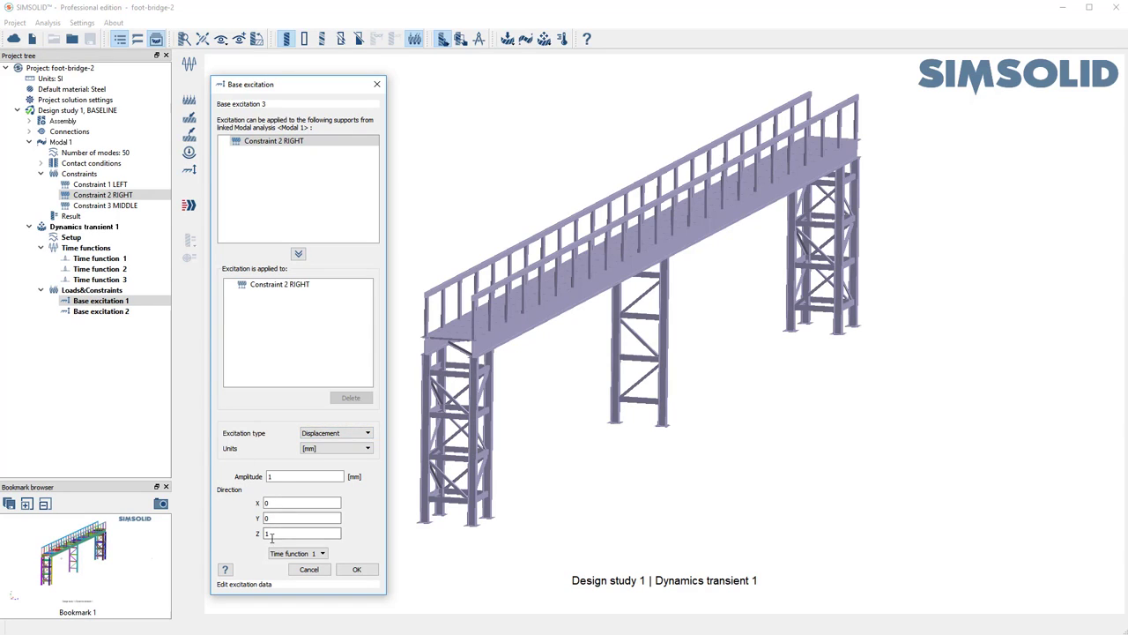
{"action": "left_click", "coordinate": [321, 554]}
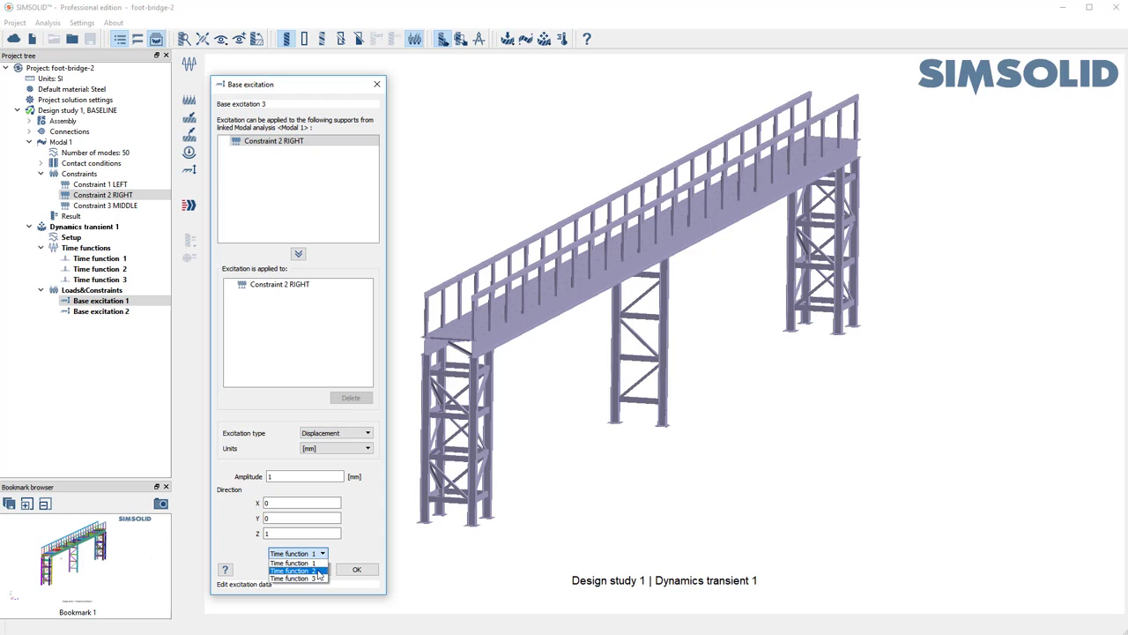
{"action": "left_click", "coordinate": [296, 578]}
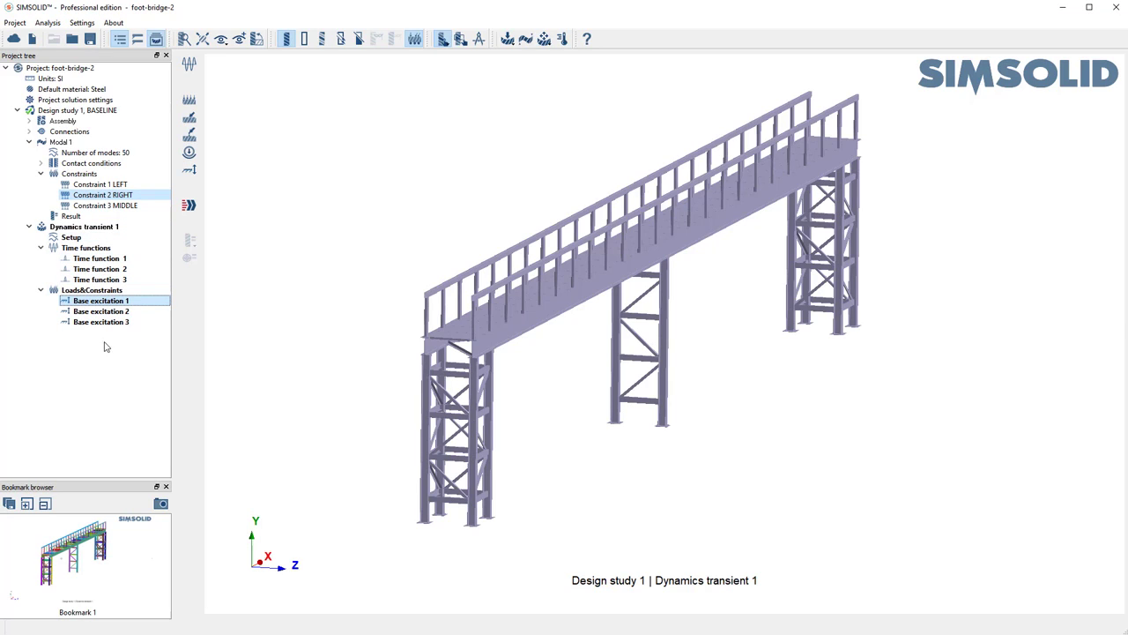
{"action": "mouse_move", "coordinate": [100, 334]}
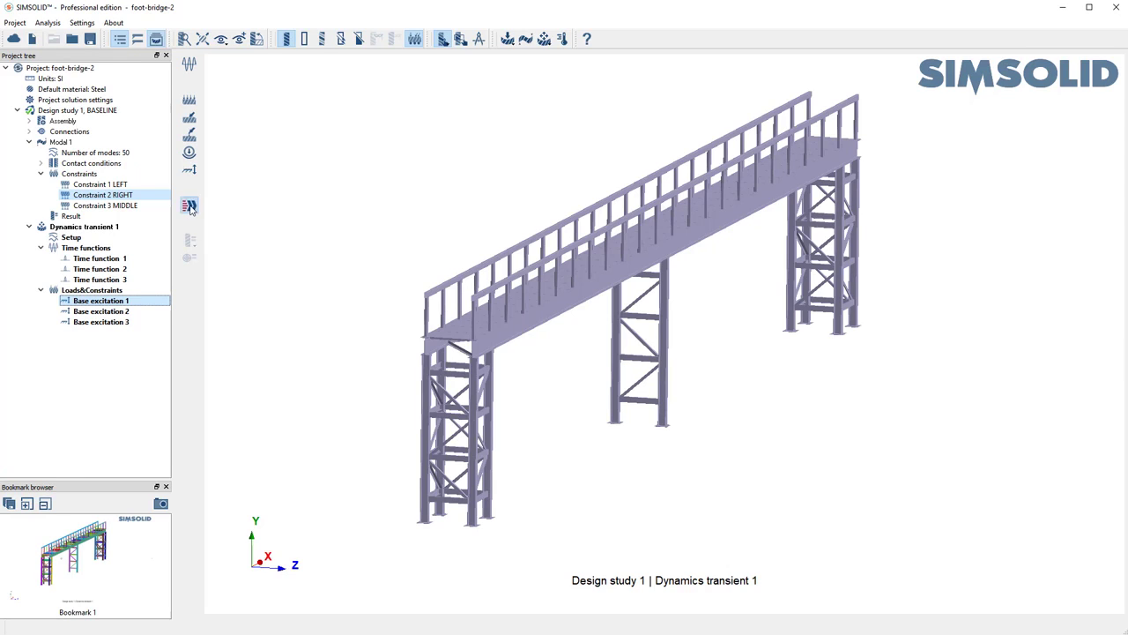
Solve Dynamics transient 1 with all three base excitations defined.
{"action": "left_click", "coordinate": [191, 206]}
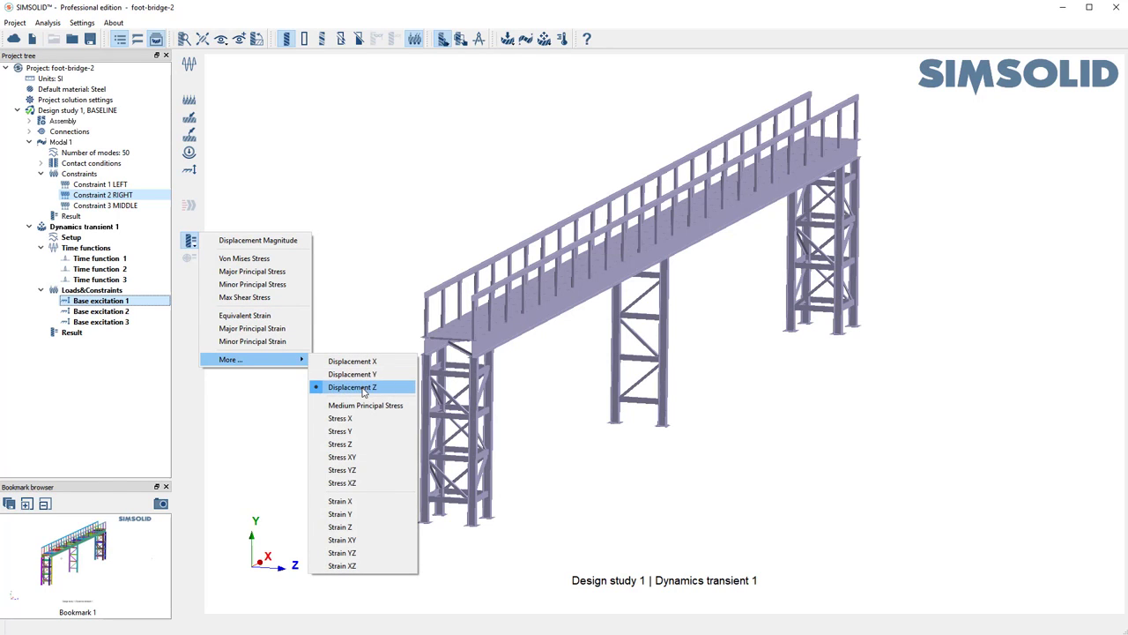
Display Displacement Z contours on the footbridge and animate the transient response.
{"action": "left_click", "coordinate": [351, 388]}
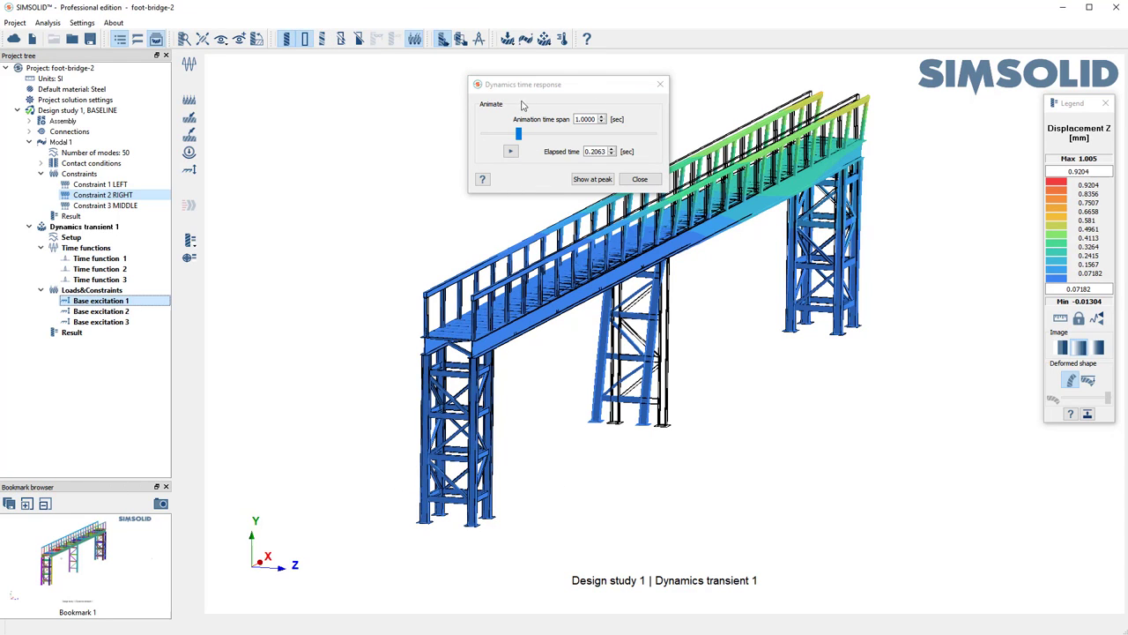
{"action": "left_click", "coordinate": [593, 180]}
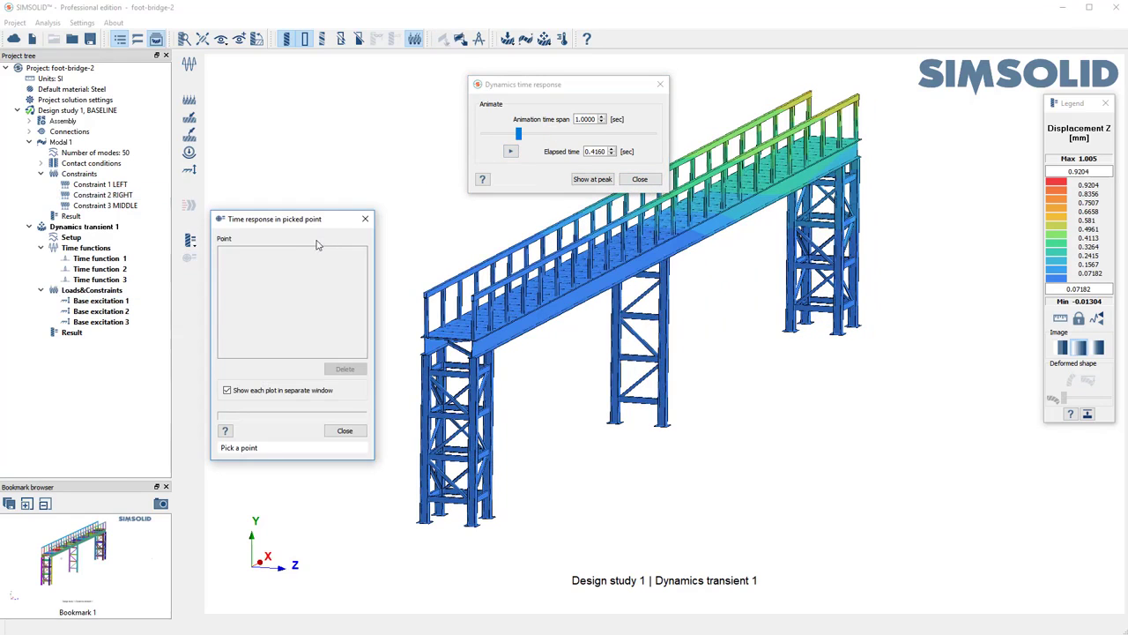
{"action": "mouse_move", "coordinate": [490, 538]}
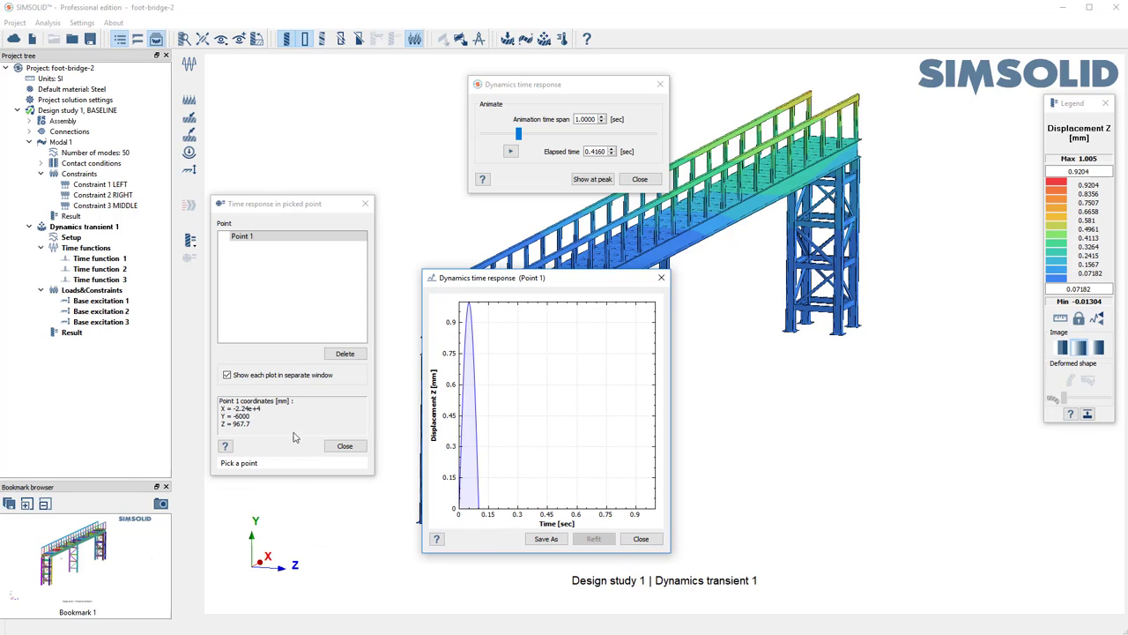
Move the first response plot aside and pick another deck point to plot its Z-displacement response.
{"action": "left_click_drag", "start_coordinate": [543, 279], "coordinate": [444, 293]}
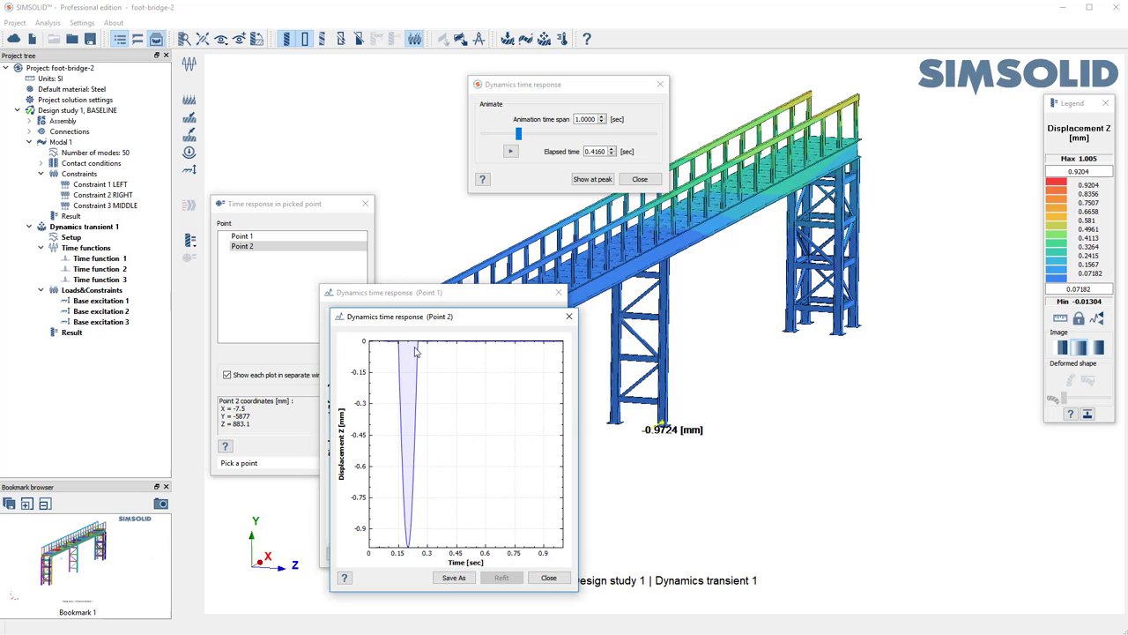
{"action": "mouse_move", "coordinate": [843, 338]}
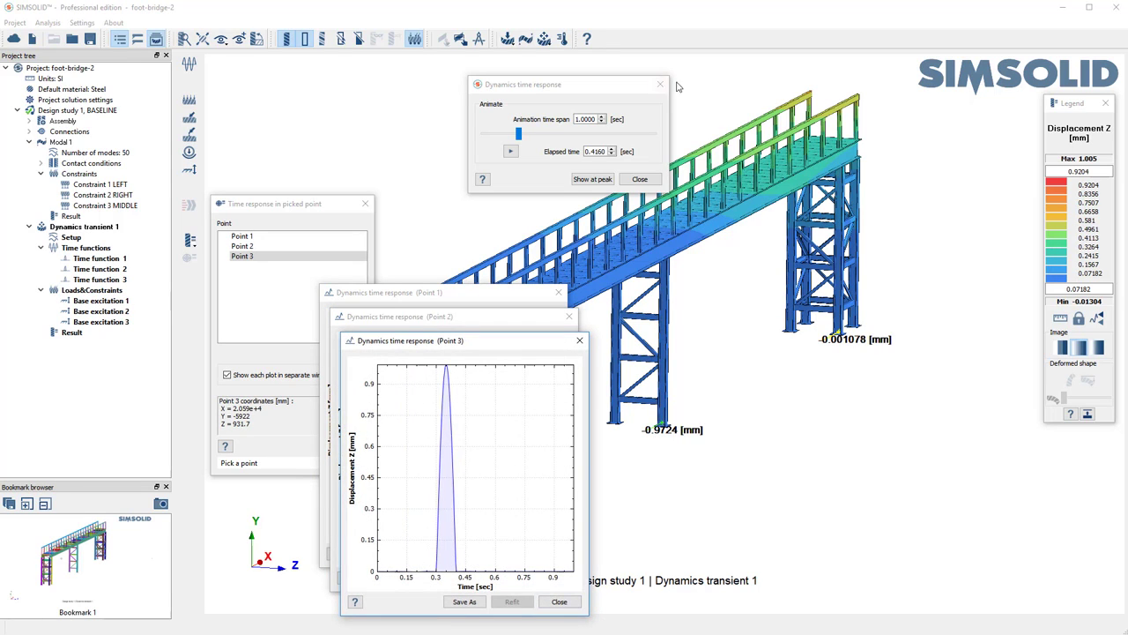
{"action": "left_click", "coordinate": [670, 256]}
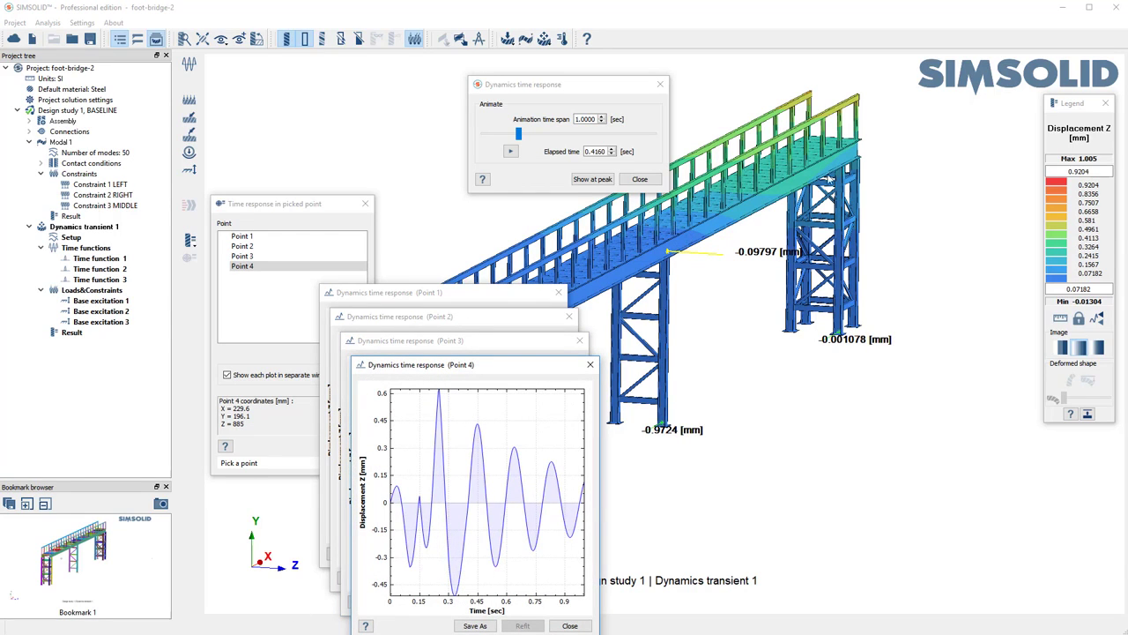
{"action": "mouse_move", "coordinate": [662, 388]}
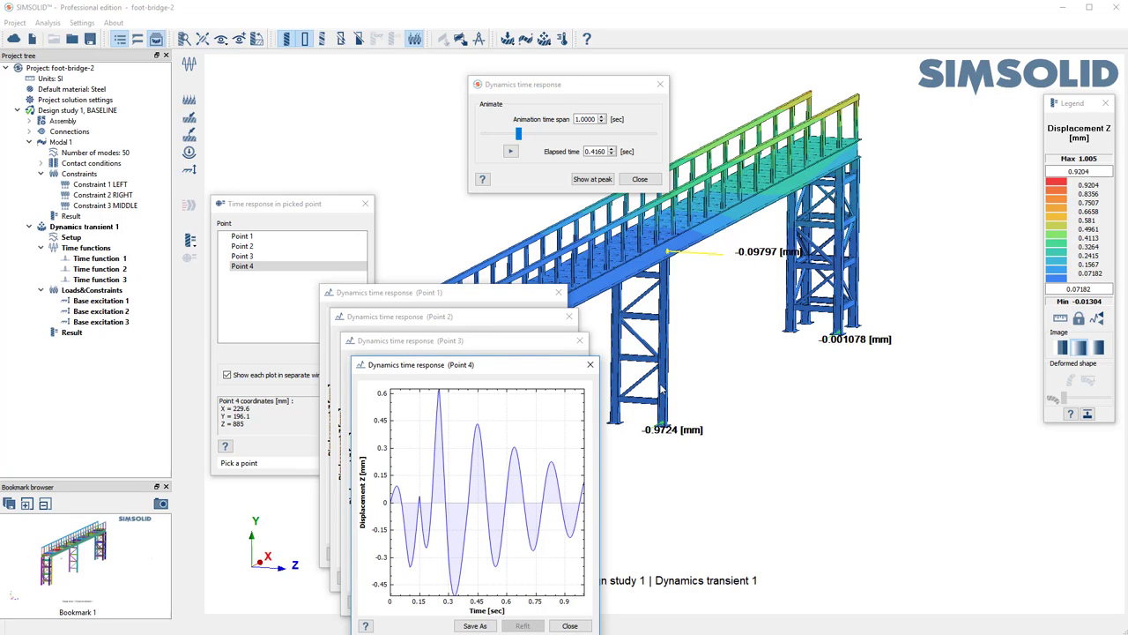
{"action": "mouse_move", "coordinate": [546, 365]}
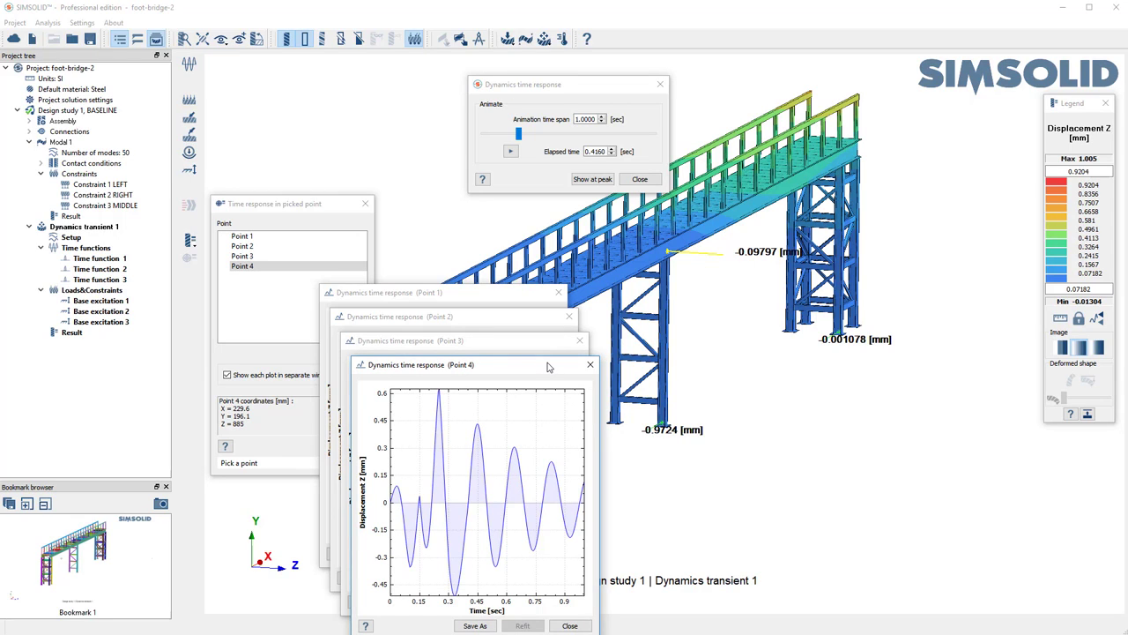